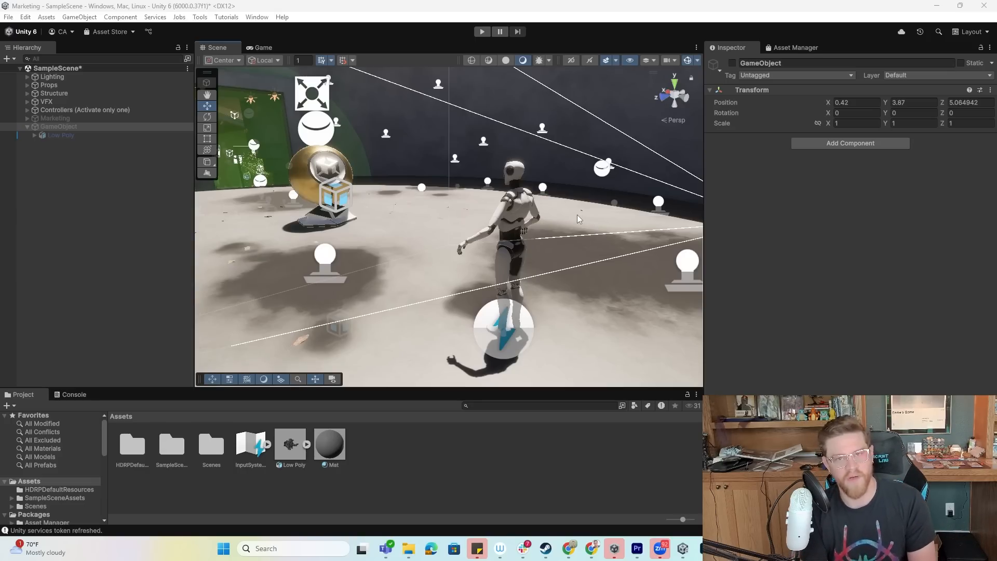
{"action": "mouse_move", "coordinate": [520, 80]}
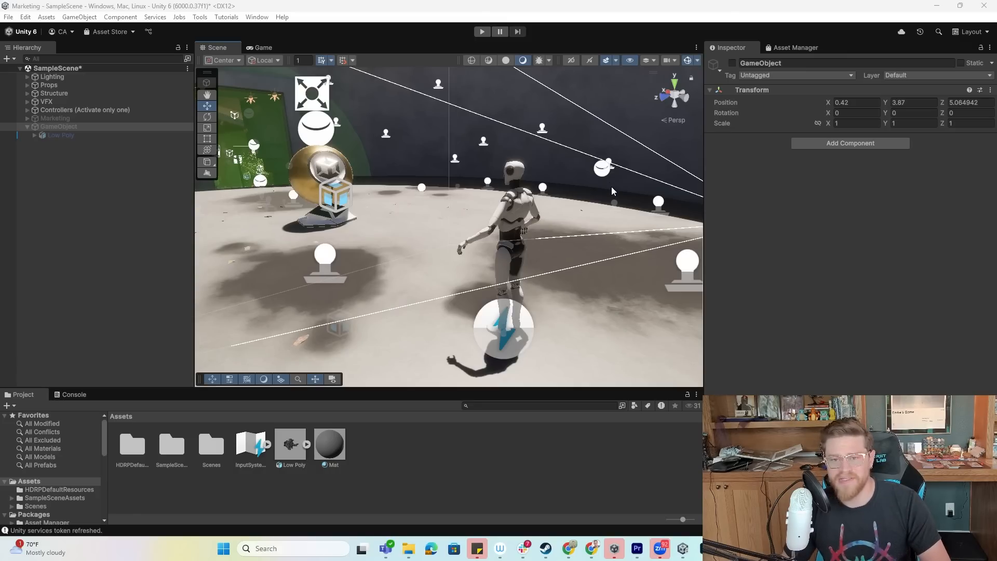
{"action": "mouse_move", "coordinate": [746, 222]}
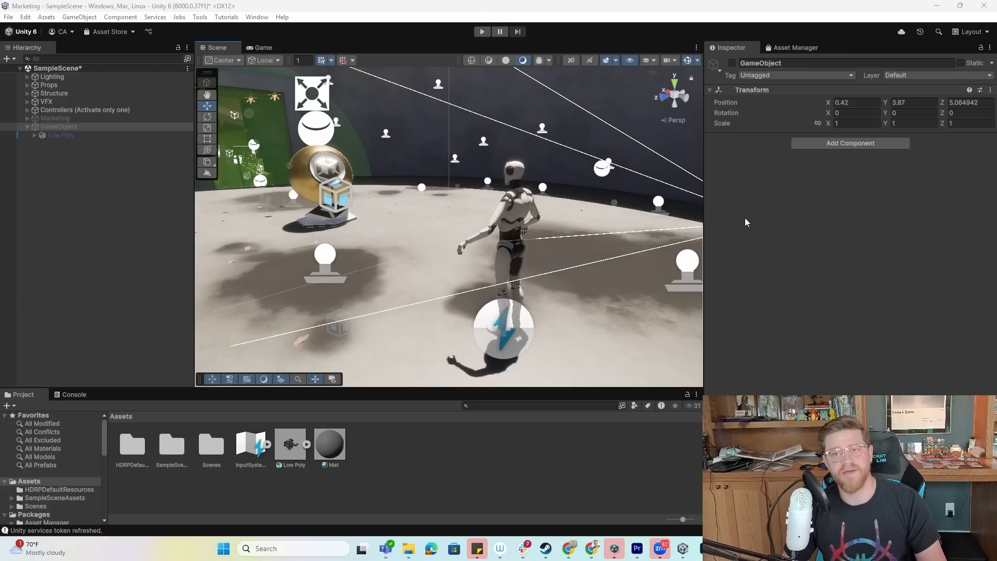
{"action": "mouse_move", "coordinate": [750, 205]}
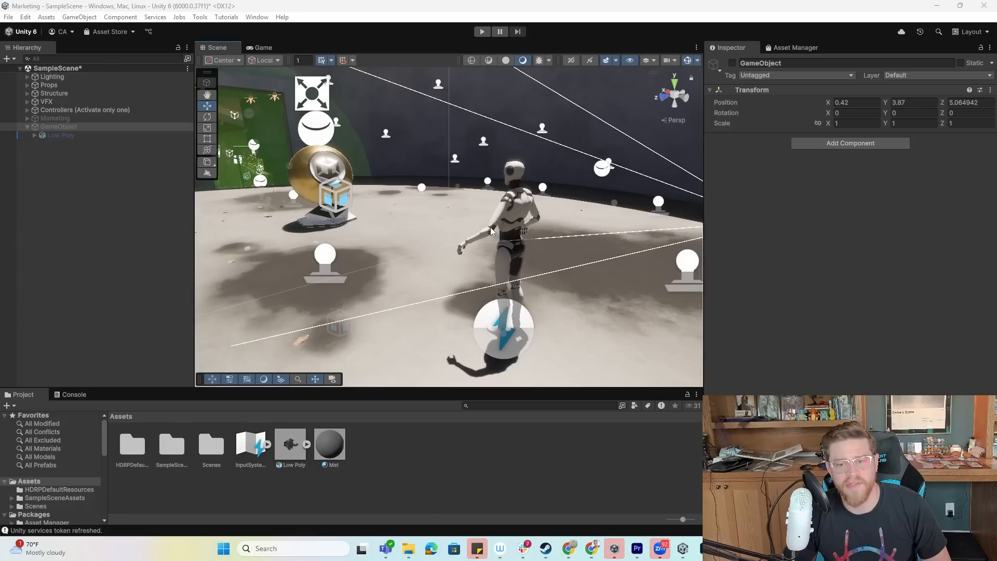
{"action": "mouse_move", "coordinate": [574, 275]}
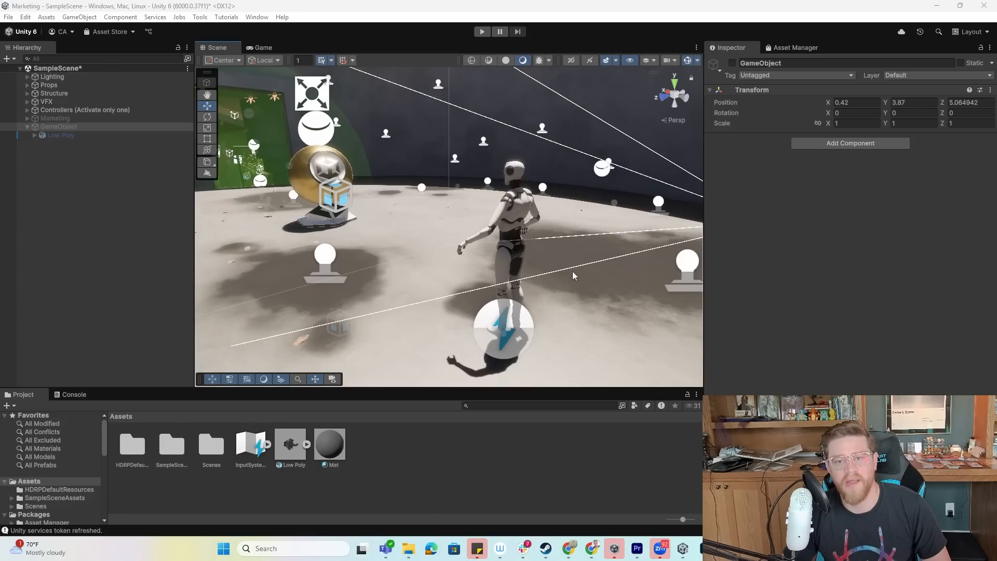
{"action": "mouse_move", "coordinate": [176, 221]}
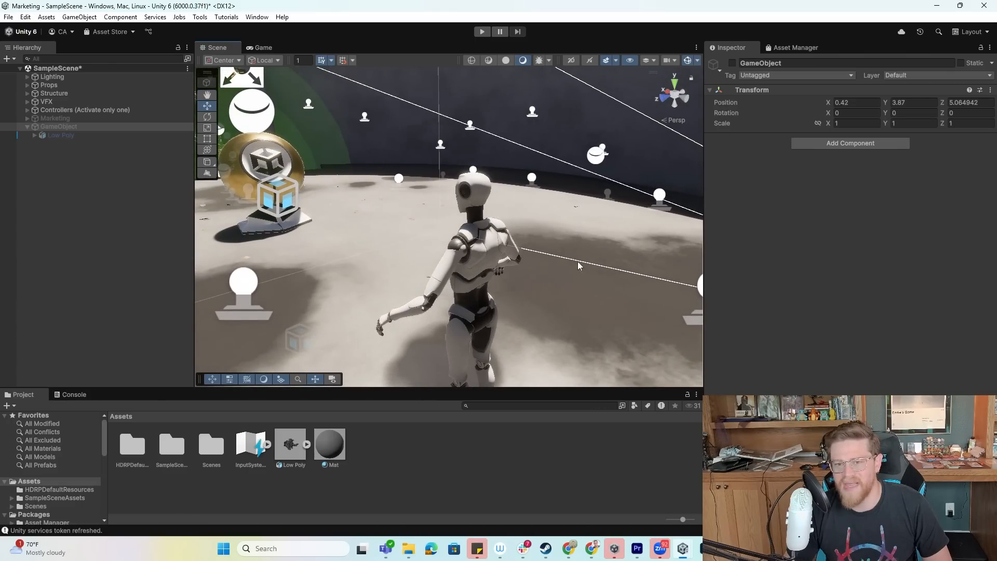
{"action": "mouse_move", "coordinate": [545, 286]}
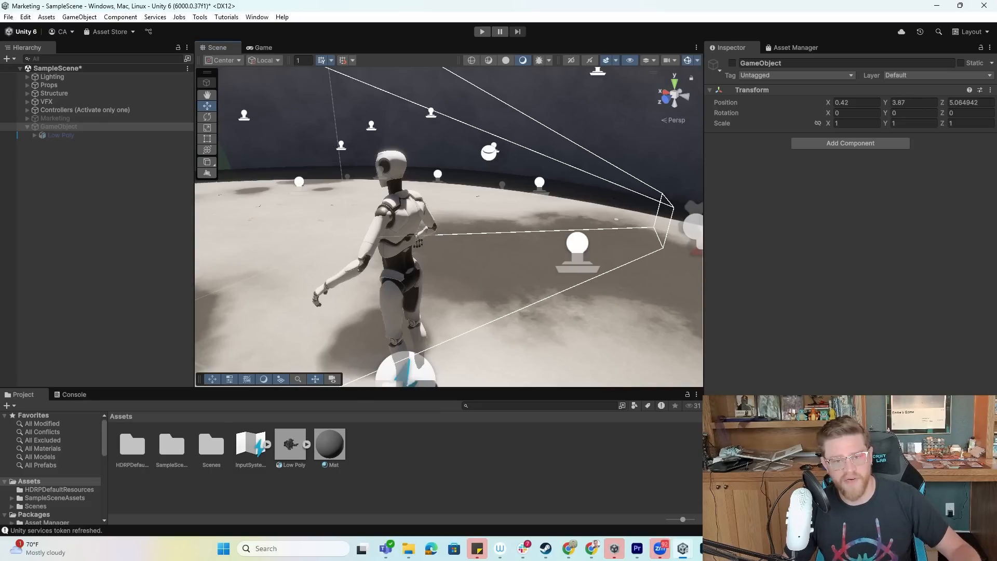
{"action": "mouse_move", "coordinate": [541, 308]}
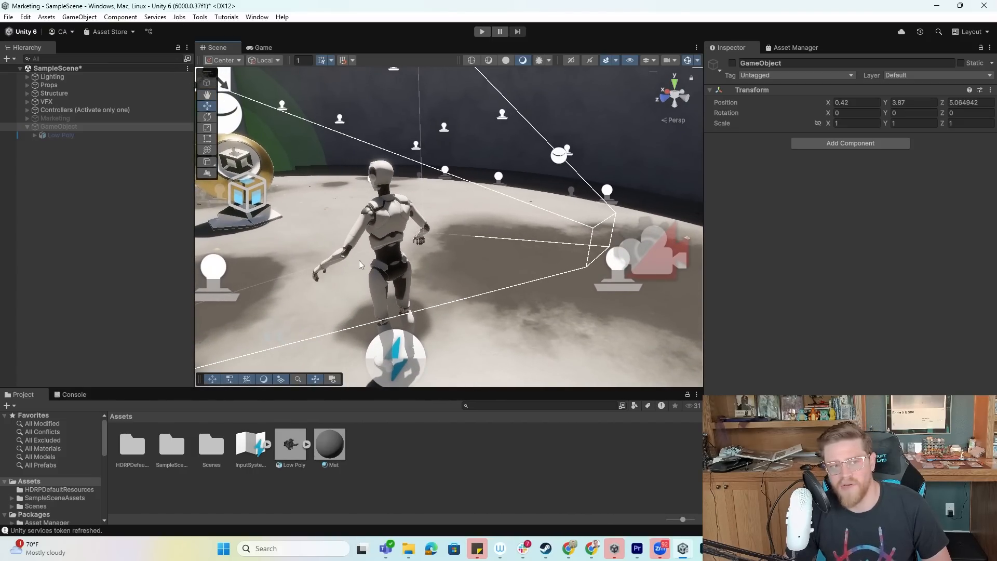
- Create a 3D Plane object and position it beside the character as the cape
{"action": "right_click", "coordinate": [359, 264]}
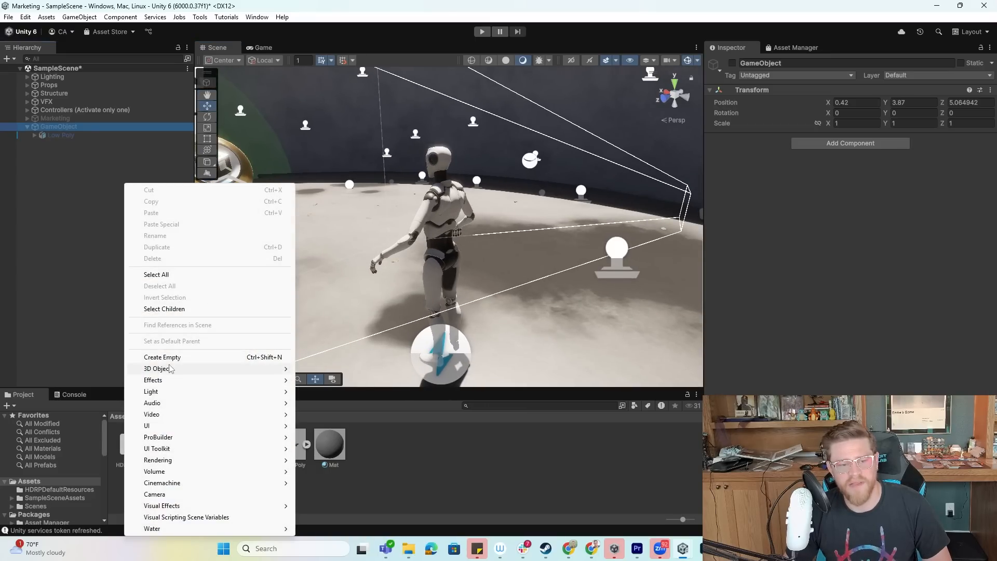
{"action": "mouse_move", "coordinate": [158, 368]}
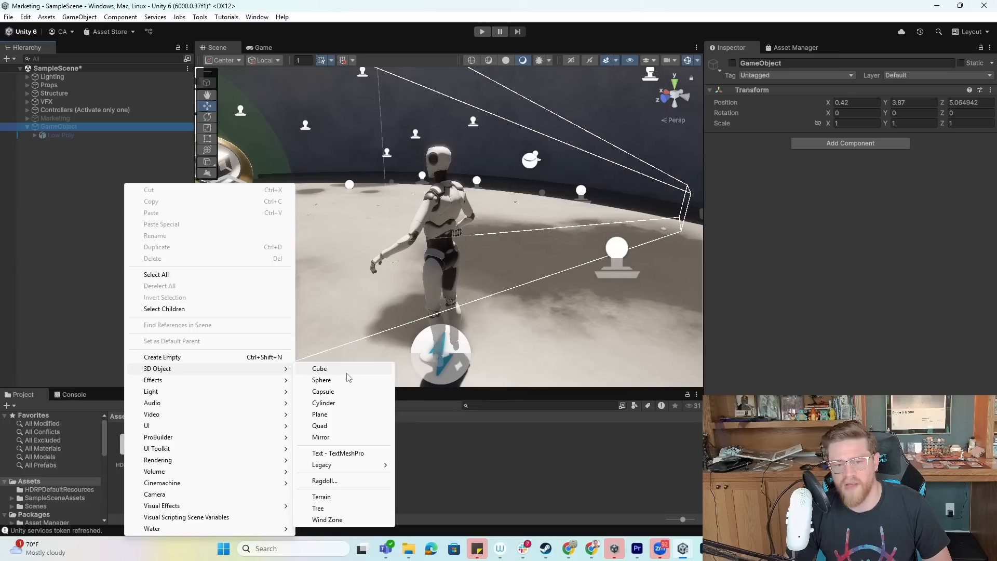
{"action": "left_click", "coordinate": [318, 414]}
{"action": "type", "text": "Cape"}
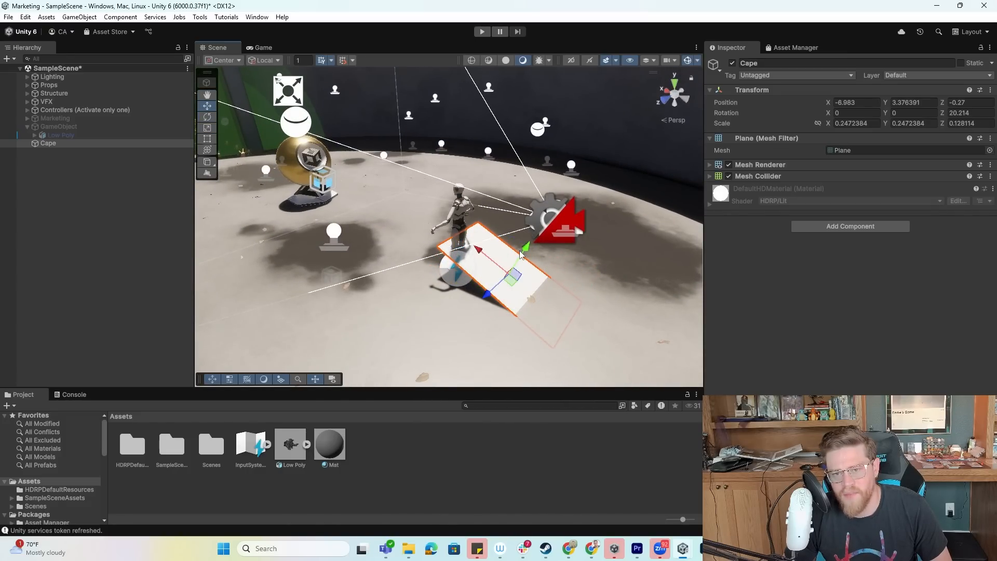
{"action": "left_click_drag", "start_coordinate": [476, 251], "coordinate": [489, 222]}
{"action": "type", "text": "cloth"}
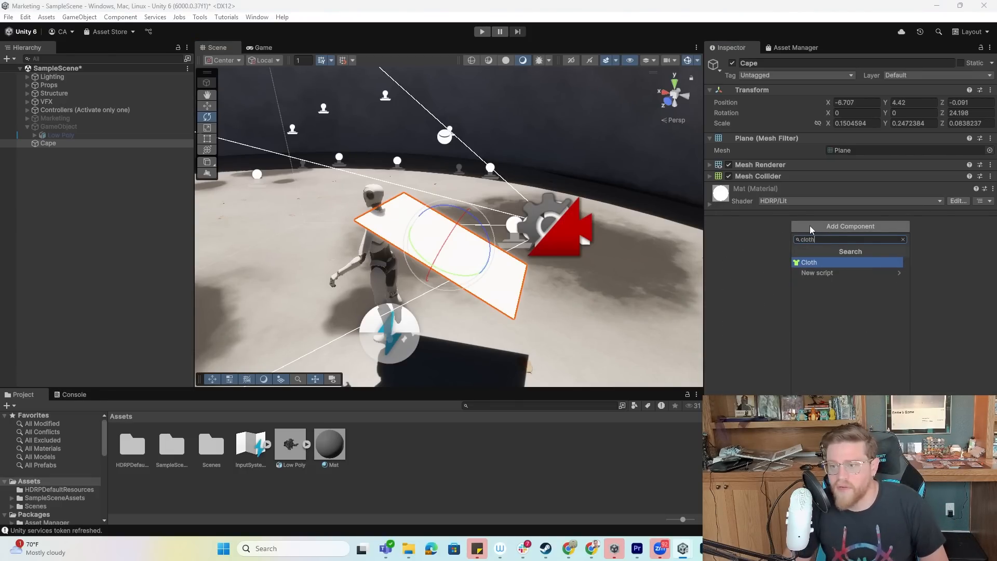
- Attach a Cloth component to the Cape plane
{"action": "left_click", "coordinate": [808, 261]}
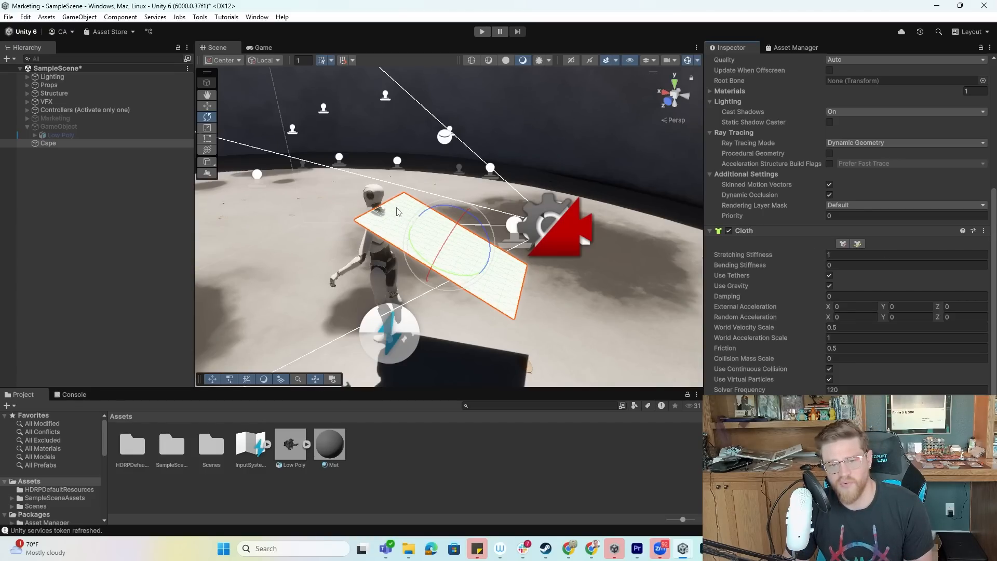
{"action": "left_click", "coordinate": [903, 254]}
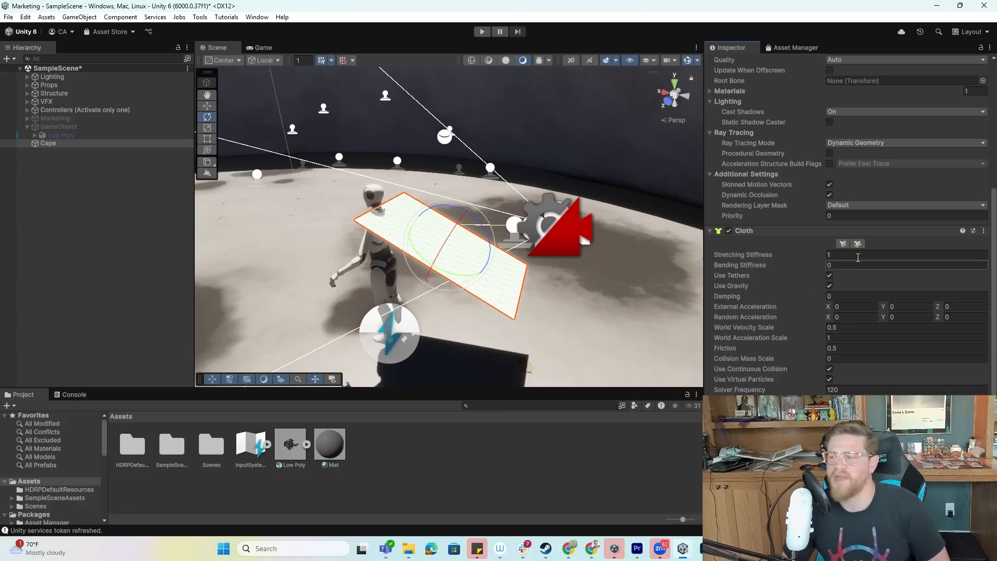
{"action": "left_click", "coordinate": [902, 254]}
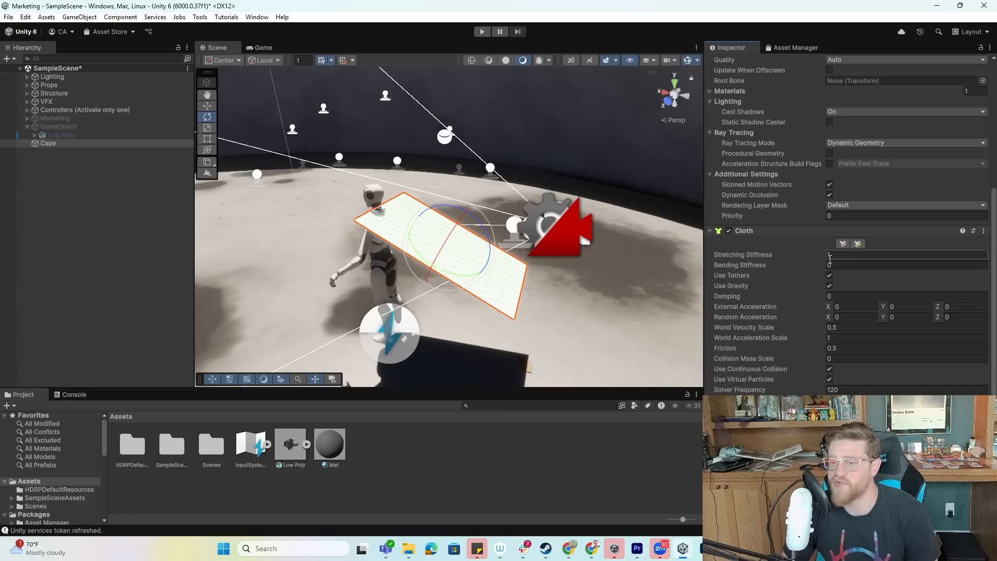
{"action": "type", "text": "1"}
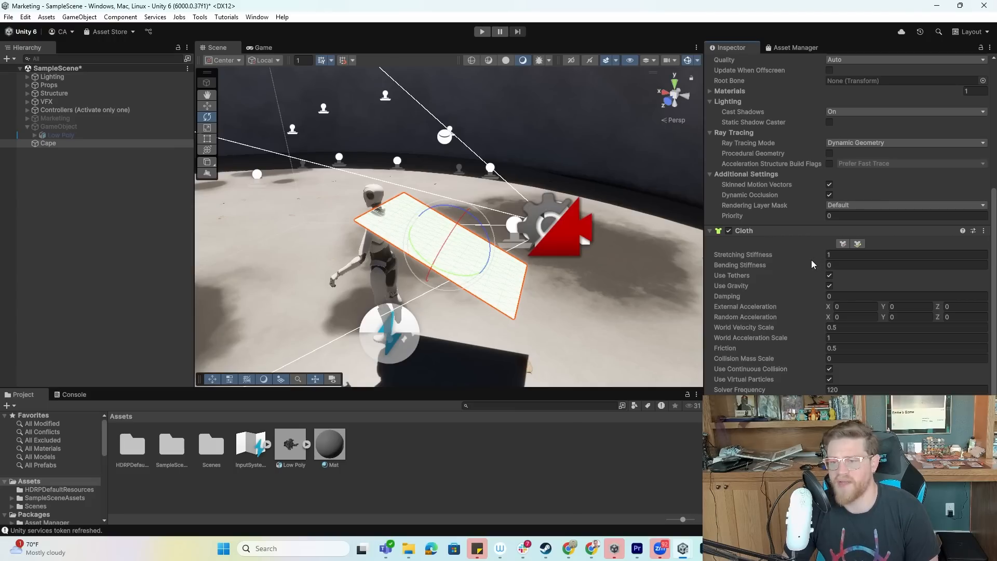
{"action": "mouse_move", "coordinate": [817, 261]}
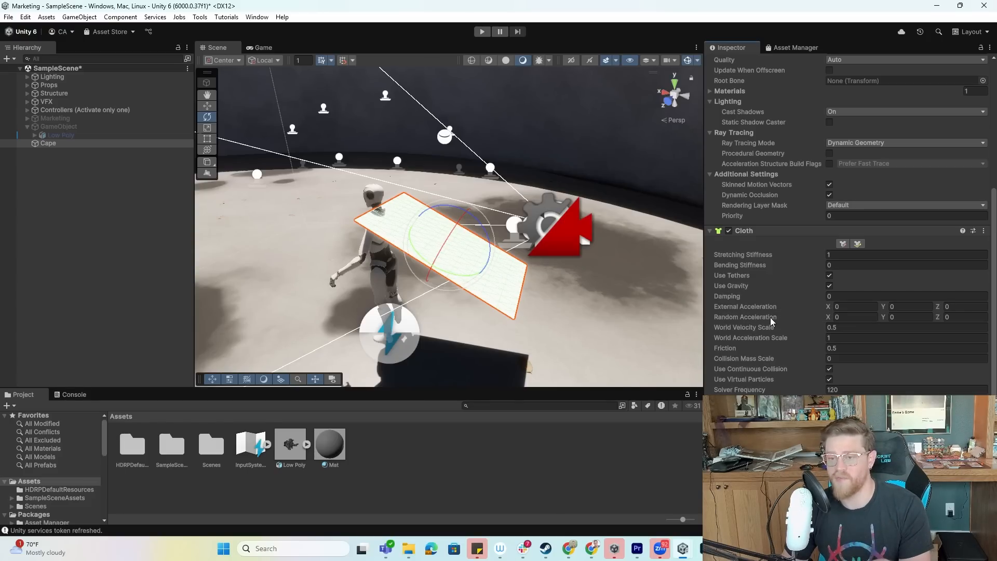
{"action": "mouse_move", "coordinate": [746, 316]}
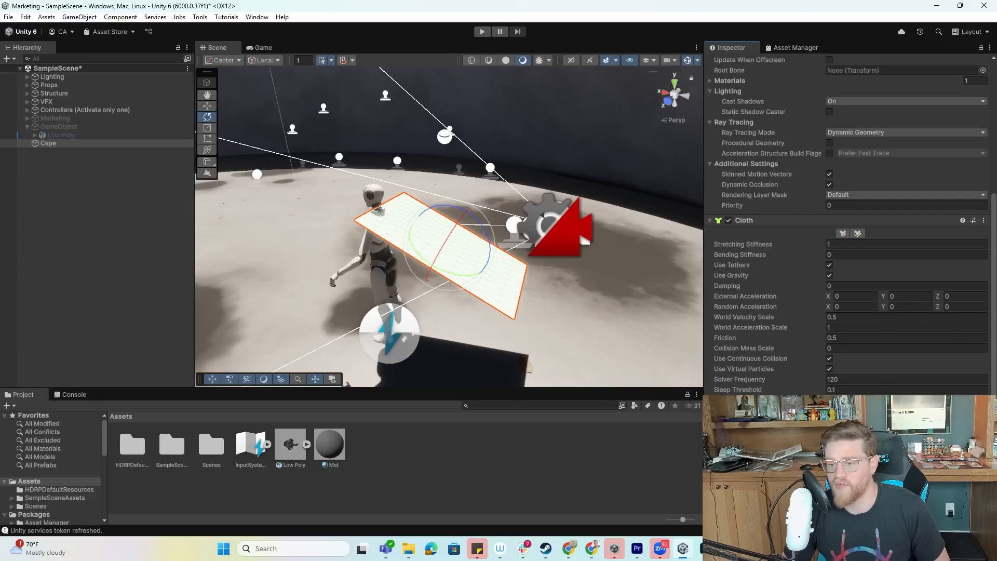
{"action": "mouse_move", "coordinate": [694, 461]}
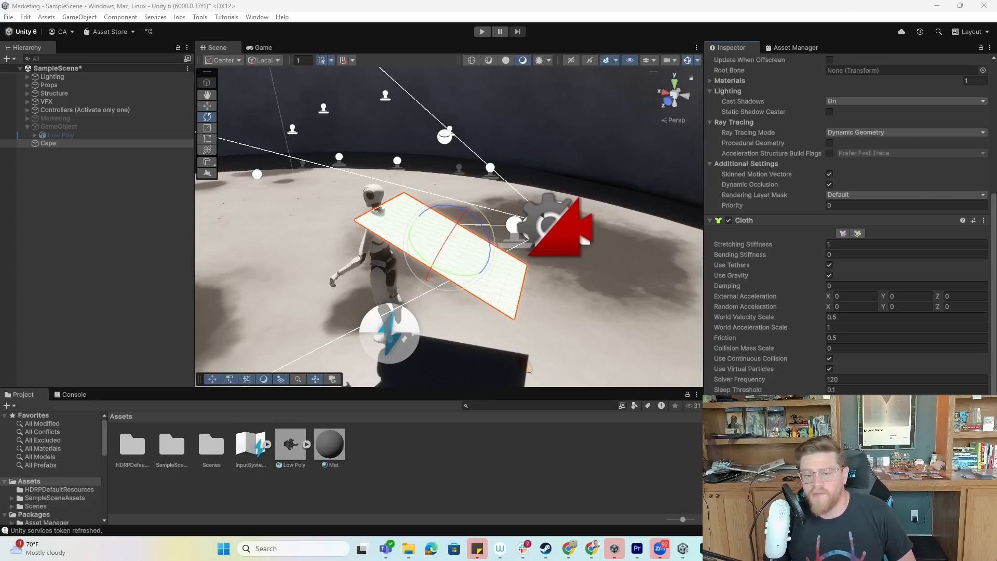
{"action": "mouse_move", "coordinate": [457, 216]}
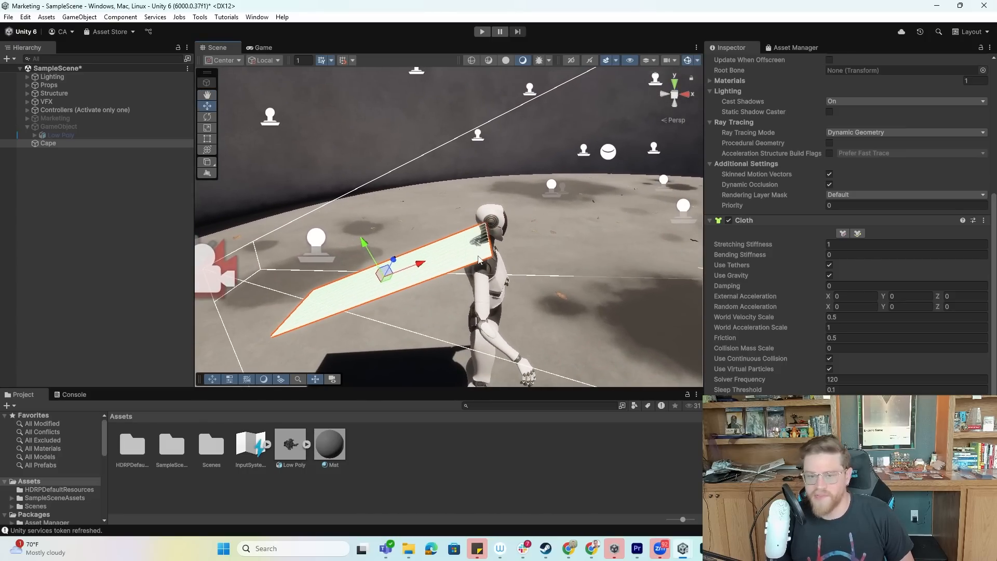
{"action": "mouse_move", "coordinate": [522, 259]}
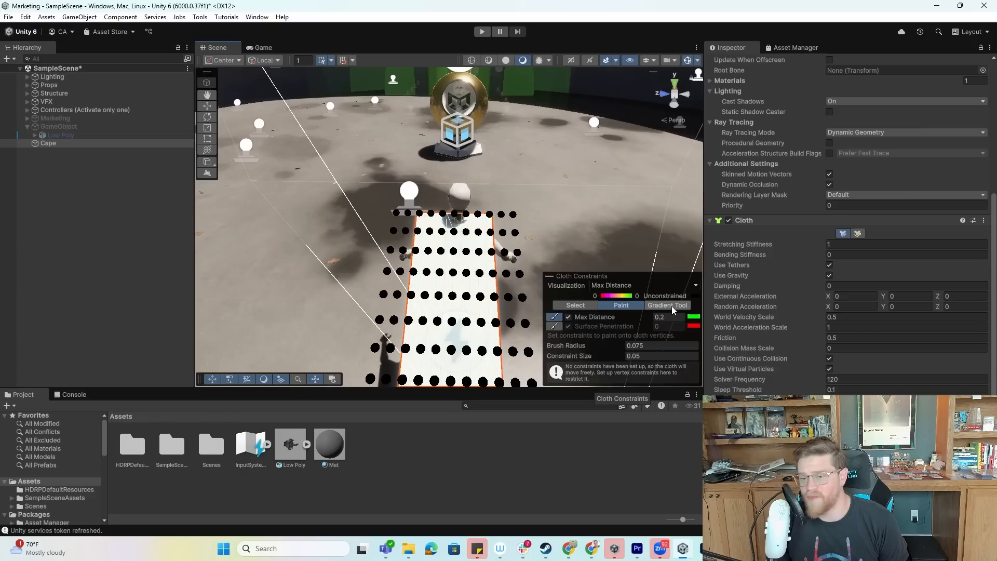
{"action": "mouse_move", "coordinate": [670, 311]}
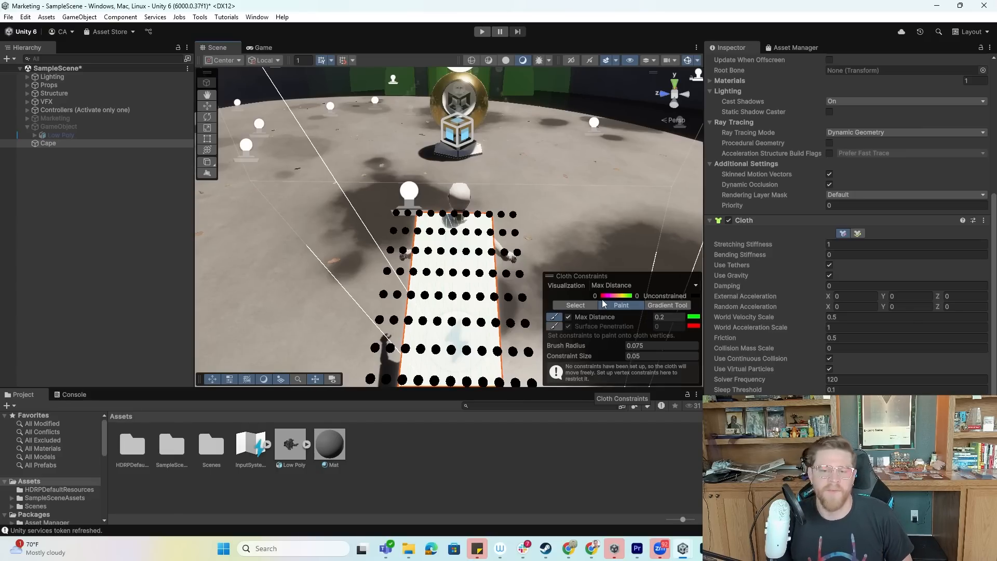
{"action": "mouse_move", "coordinate": [621, 306]}
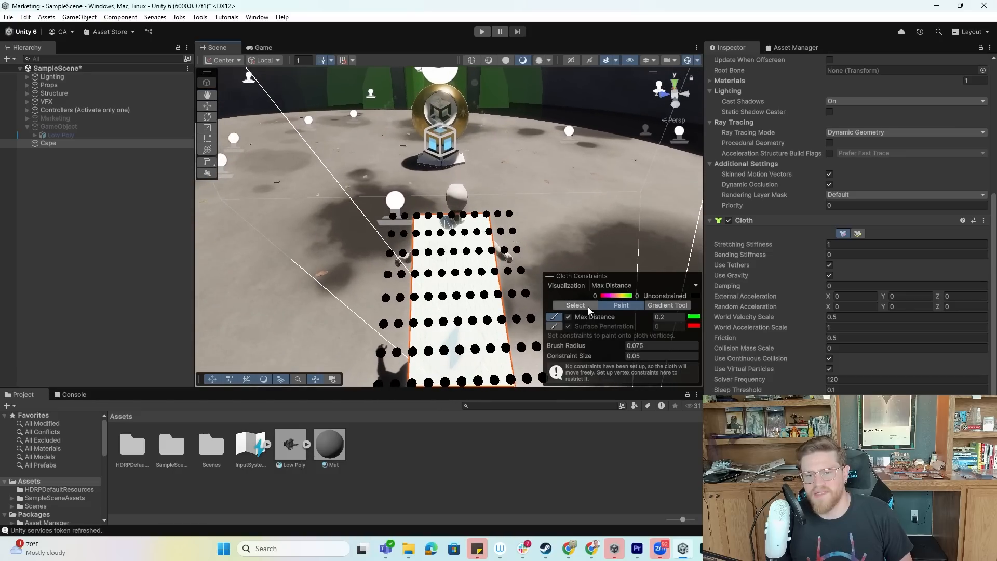
- Switch the cloth constraint editor to Select mode for picking individual vertices
{"action": "left_click", "coordinate": [574, 315]}
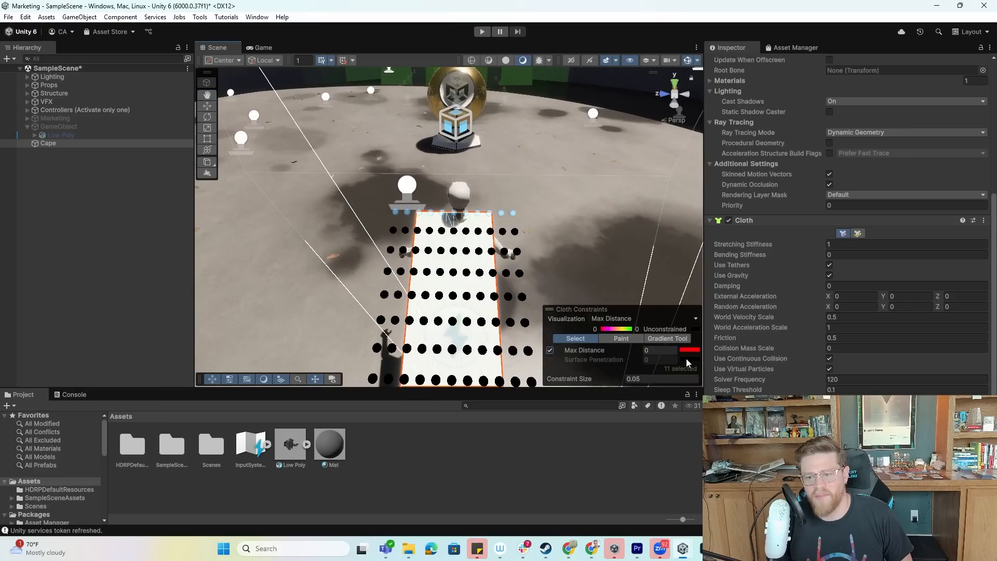
{"action": "left_click", "coordinate": [661, 350]}
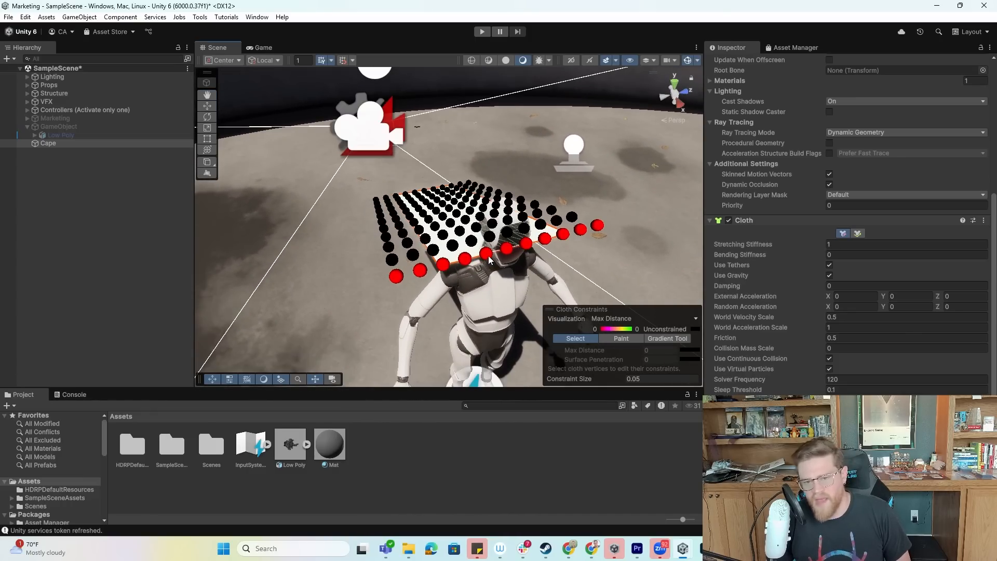
{"action": "mouse_move", "coordinate": [548, 267]}
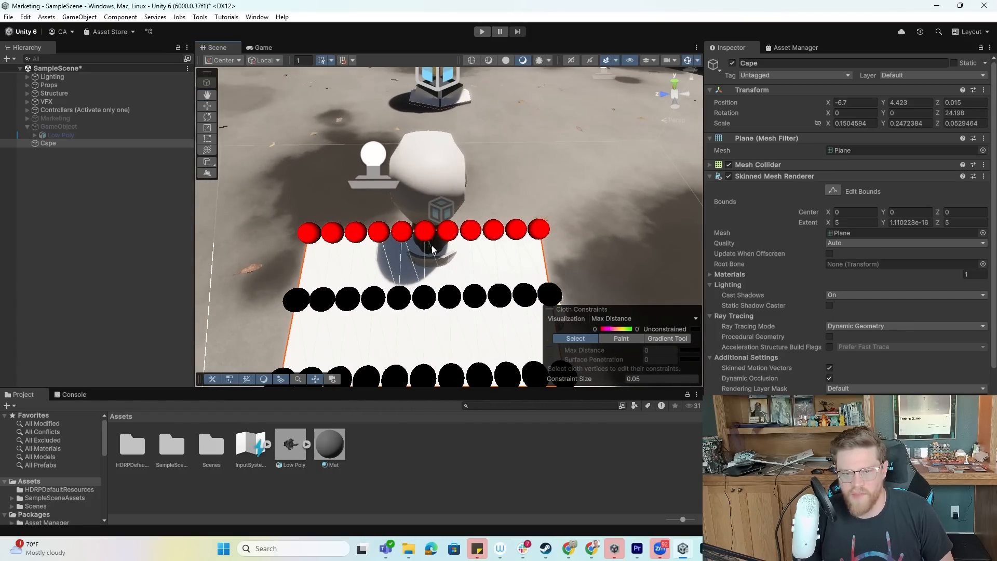
- Select the cape's middle top vertices and set their Max Distance to 0.2
{"action": "left_click", "coordinate": [423, 230]}
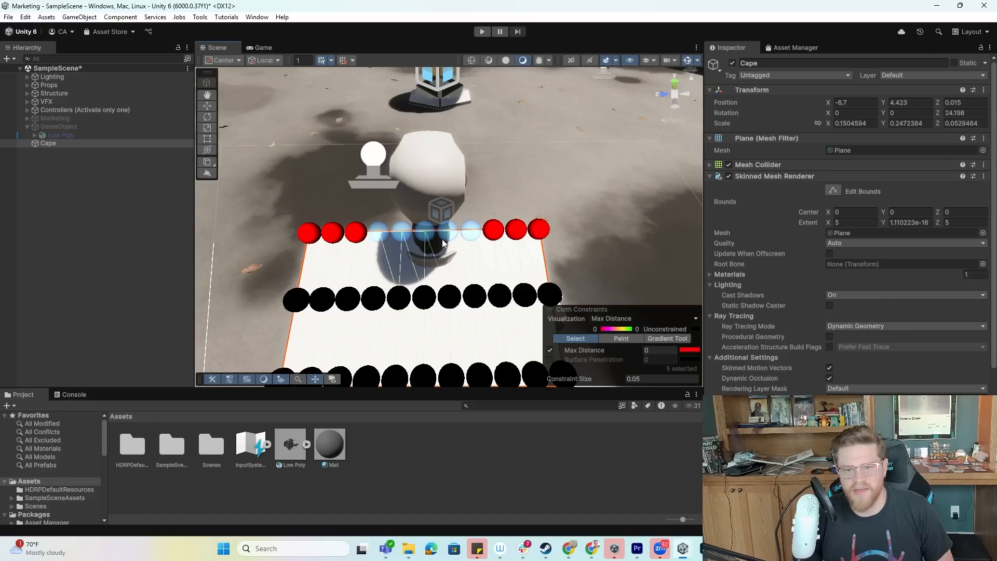
{"action": "left_click", "coordinate": [659, 350]}
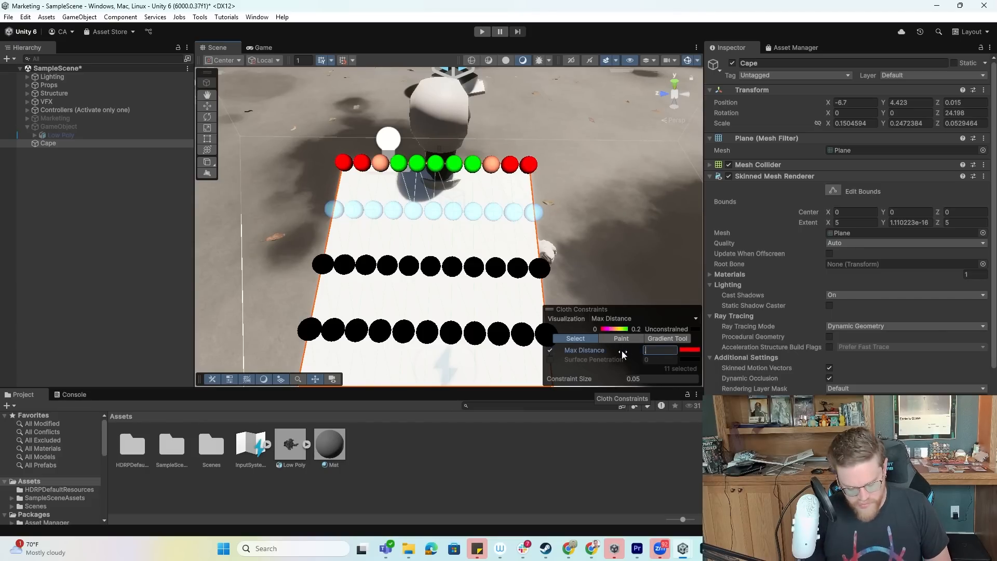
{"action": "type", "text": "0.2"}
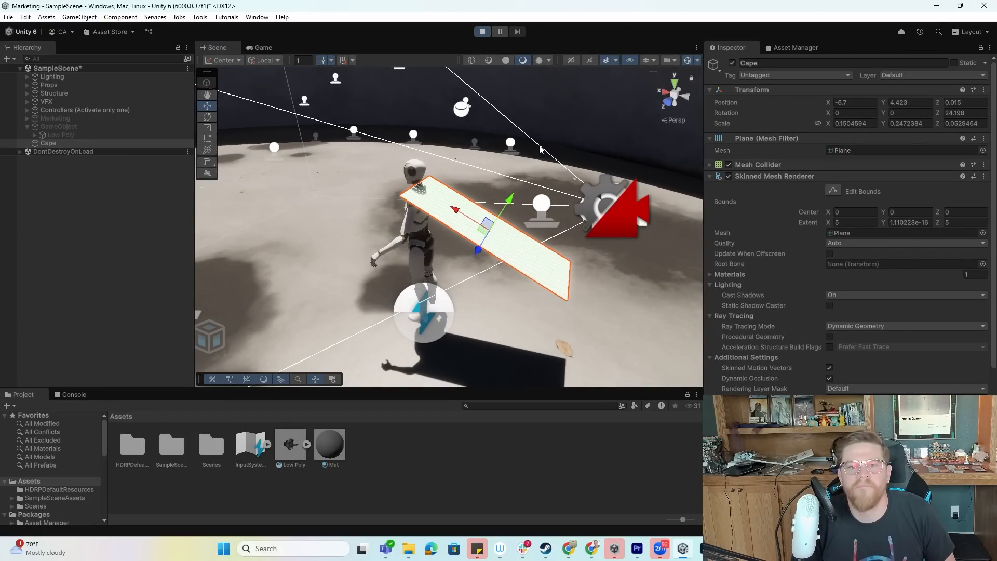
- Stop Play mode to return to editing the cape
{"action": "left_click", "coordinate": [262, 46]}
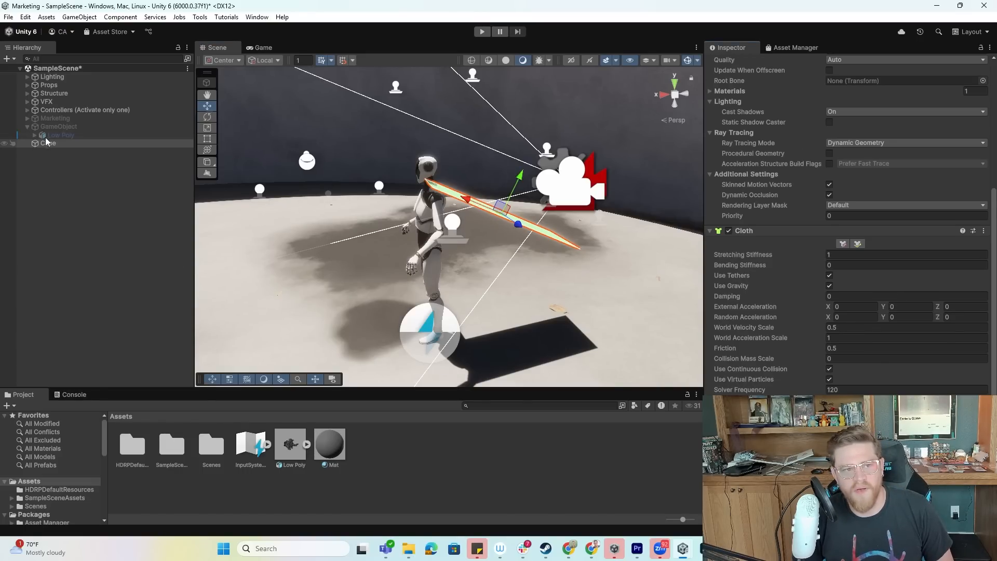
- Expand PlayerArmature > Skeleton > Hips > Spine > Chest > UpperChest > shoulders and select UpperChest
{"action": "left_click", "coordinate": [81, 117]}
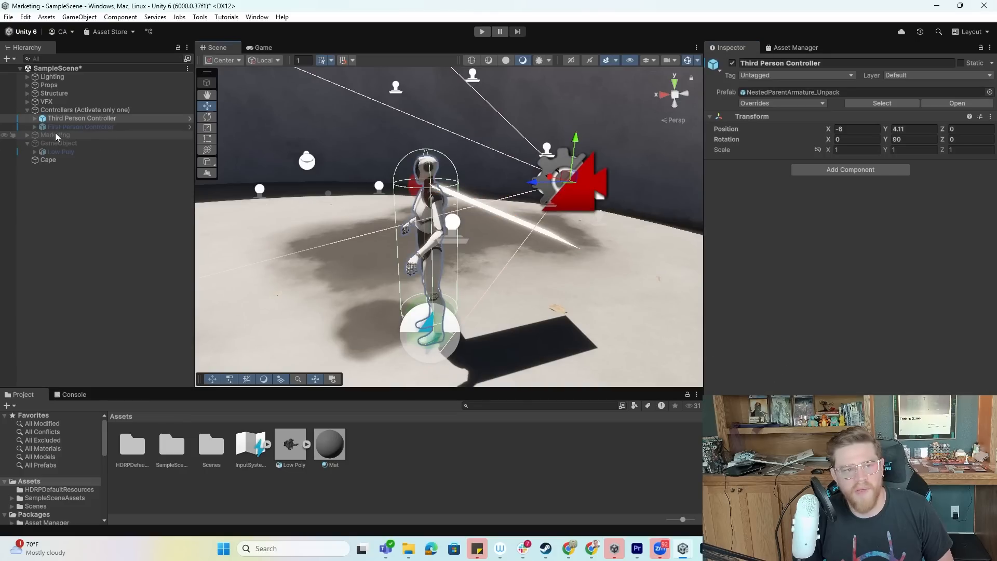
{"action": "left_click", "coordinate": [33, 118]}
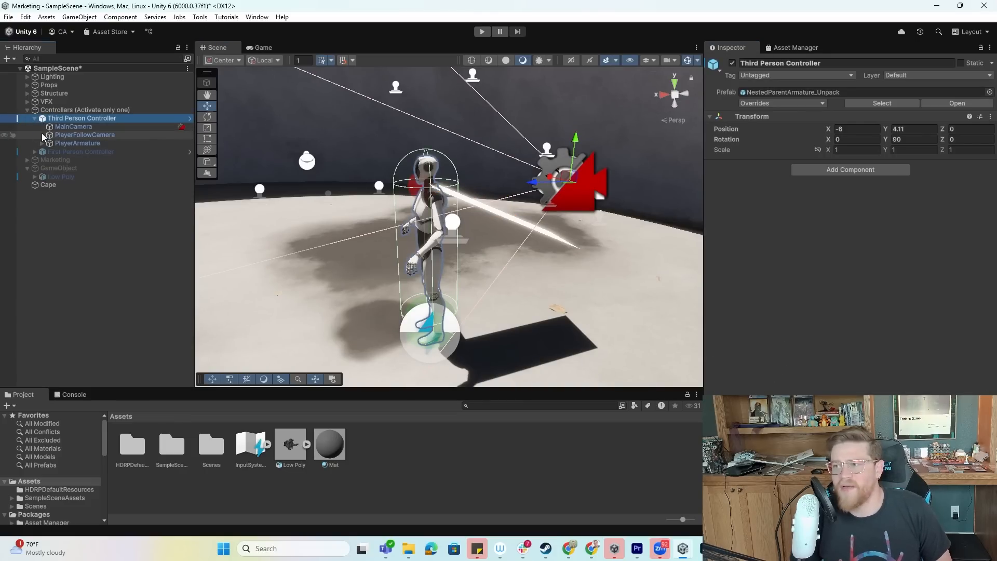
{"action": "left_click", "coordinate": [41, 144]}
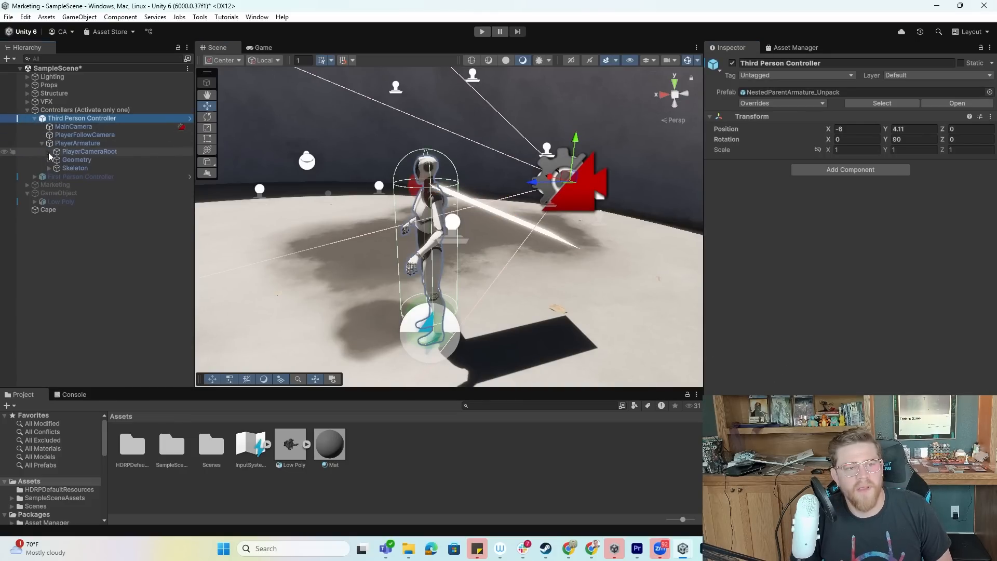
{"action": "left_click", "coordinate": [49, 169]}
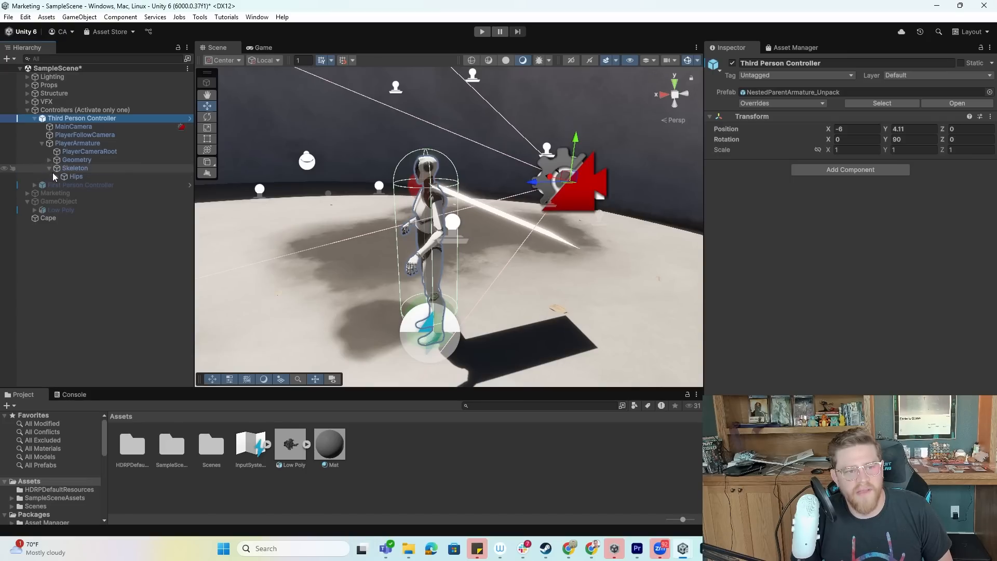
{"action": "left_click", "coordinate": [63, 177]}
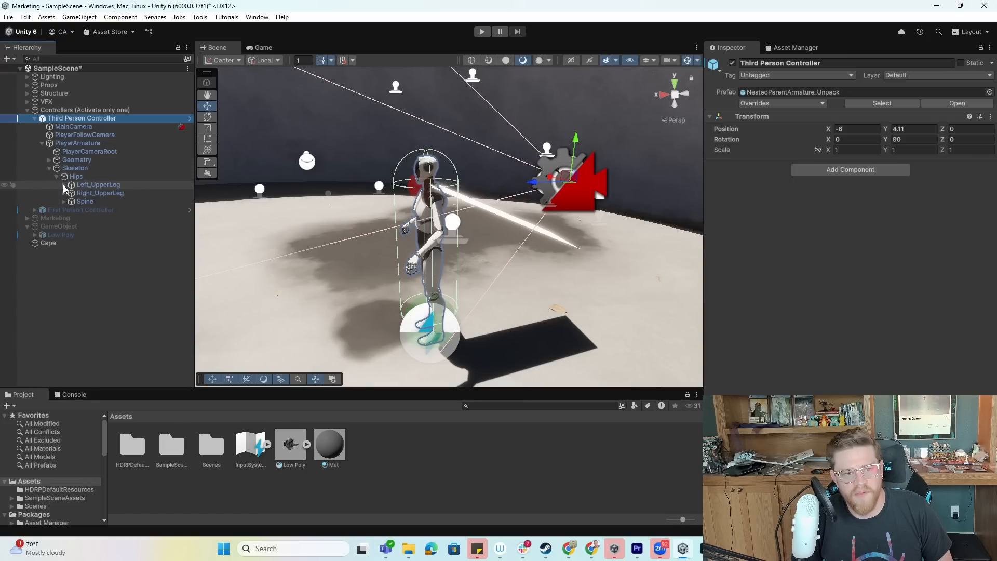
{"action": "left_click", "coordinate": [63, 200]}
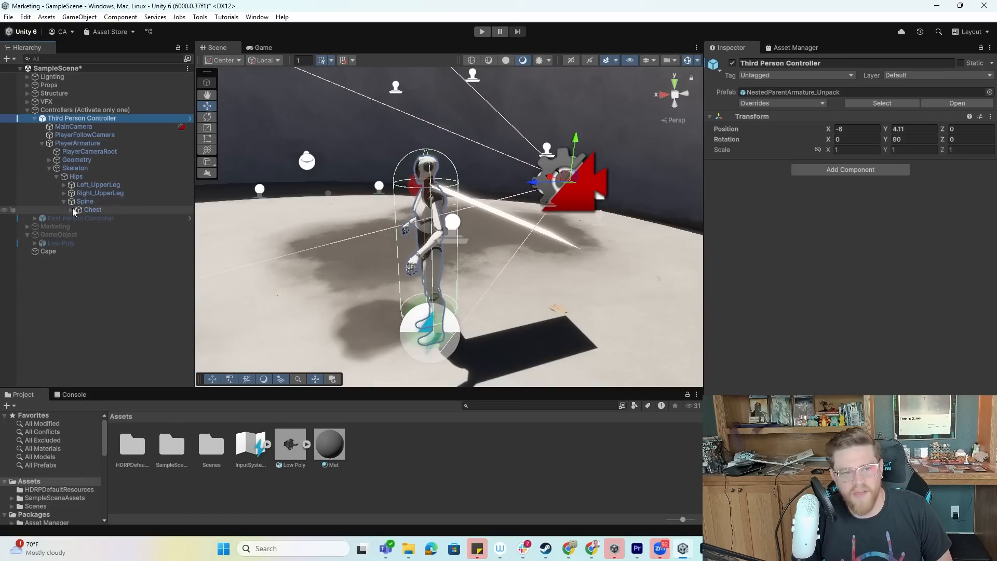
{"action": "left_click", "coordinate": [77, 209]}
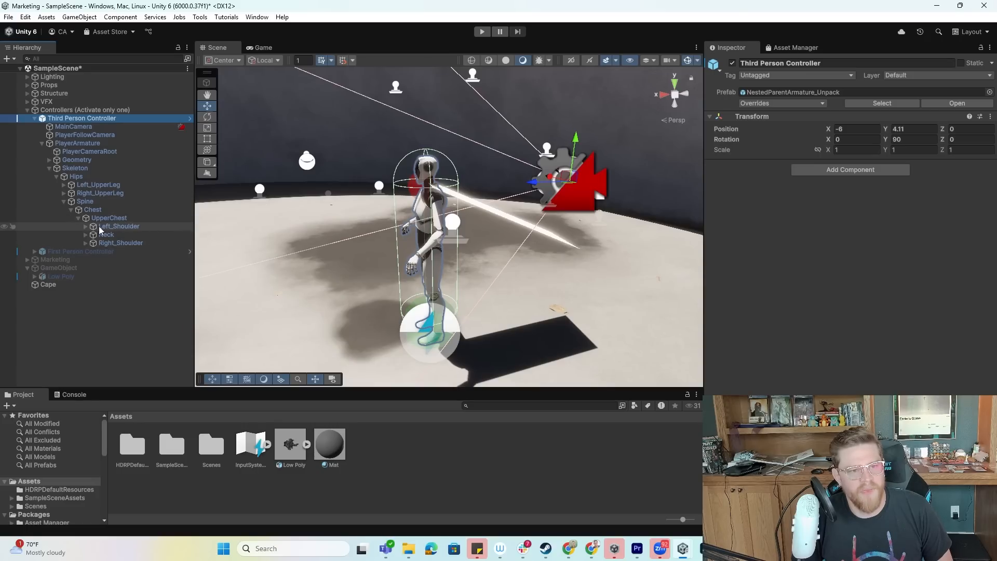
{"action": "left_click", "coordinate": [85, 225]}
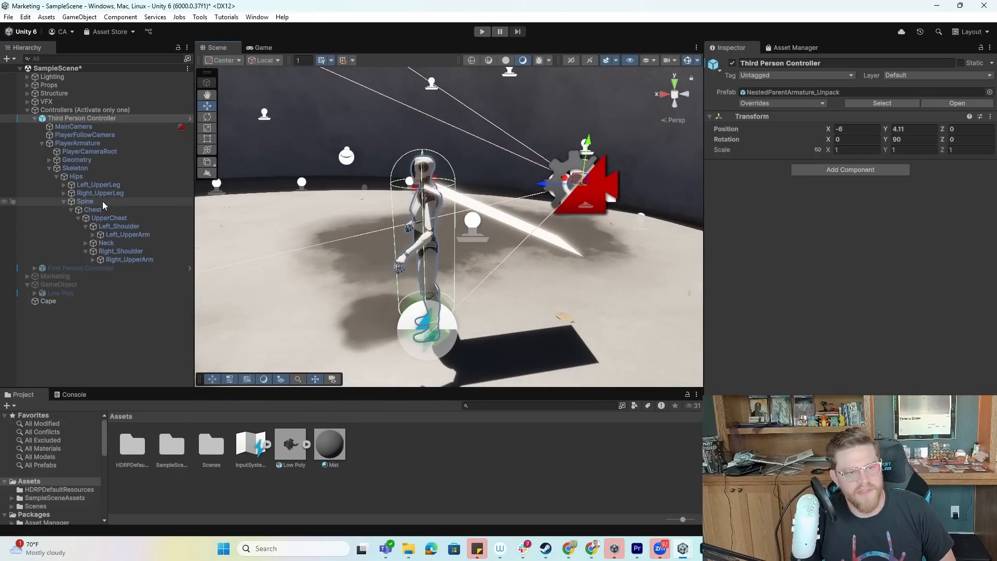
{"action": "left_click", "coordinate": [109, 217]}
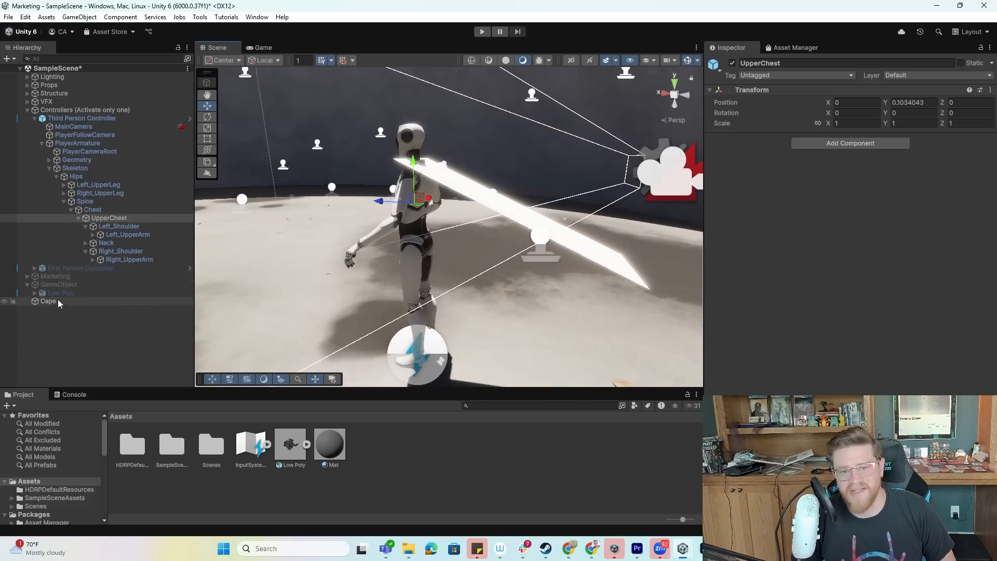
- Parent the Cape under the character's Neck bone
{"action": "left_click", "coordinate": [49, 301]}
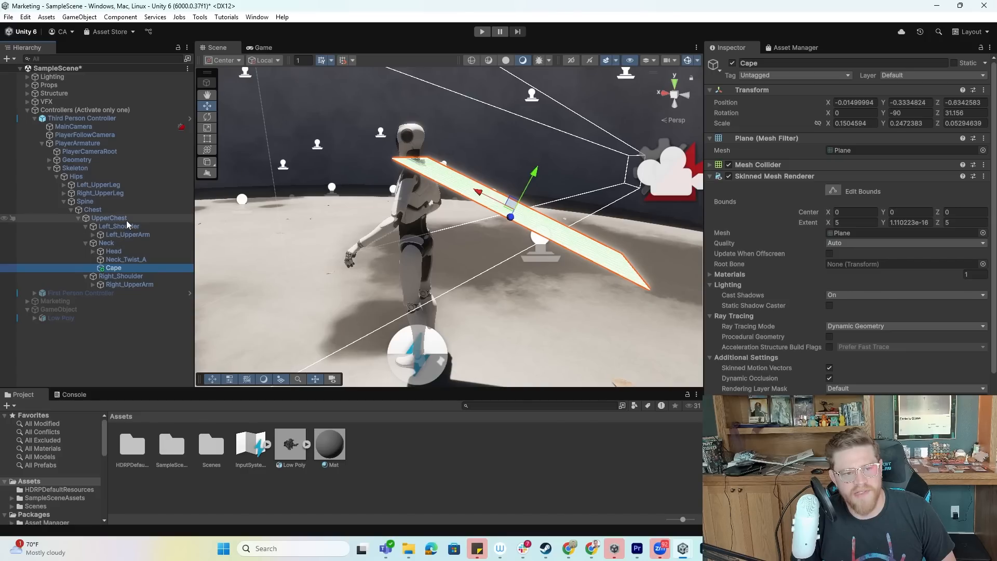
- Add a Capsule Collider to UpperChest with its Direction set to X-Axis
{"action": "left_click", "coordinate": [109, 217]}
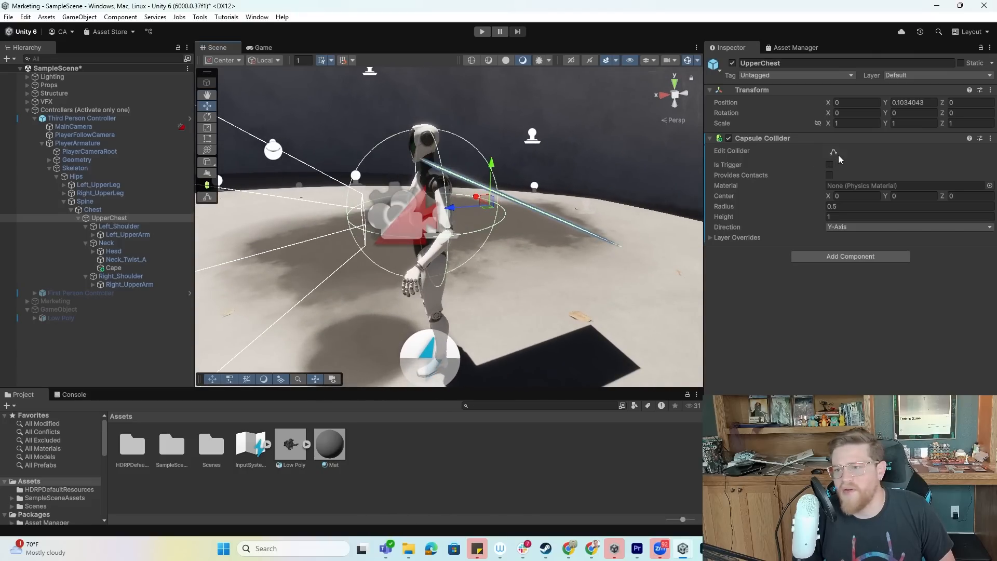
{"action": "mouse_move", "coordinate": [834, 153]}
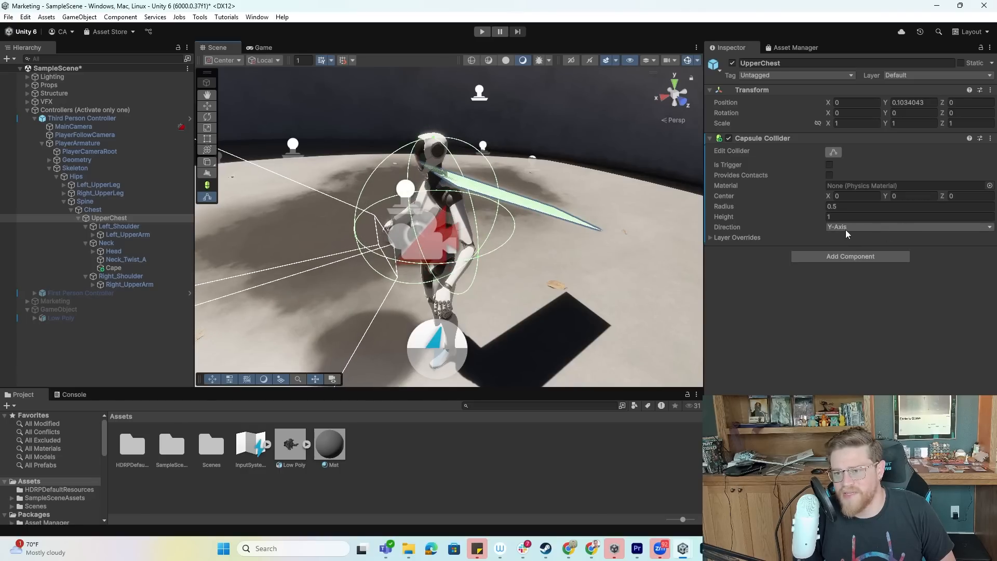
{"action": "left_click", "coordinate": [907, 227]}
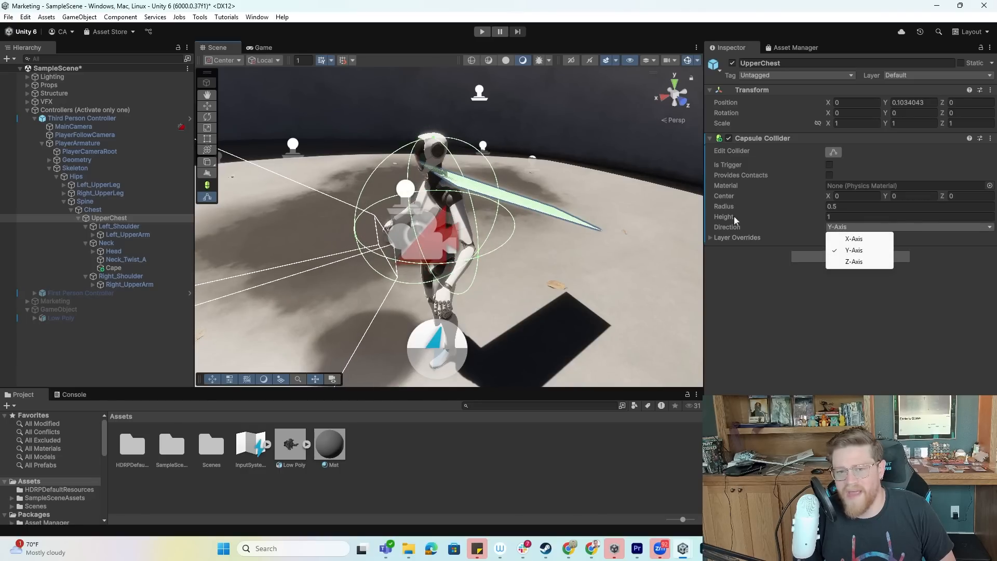
{"action": "mouse_move", "coordinate": [630, 216]}
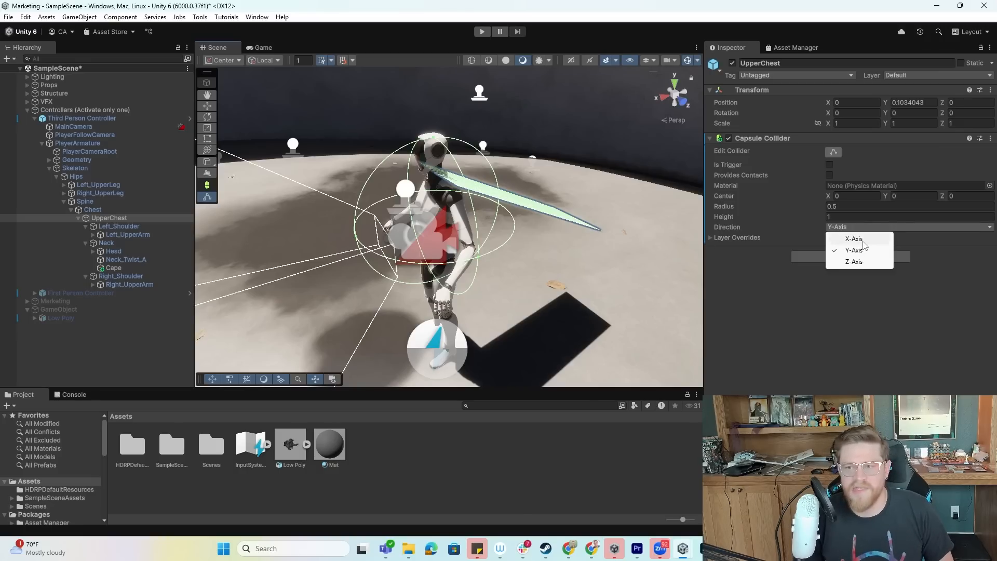
{"action": "left_click", "coordinate": [853, 239]}
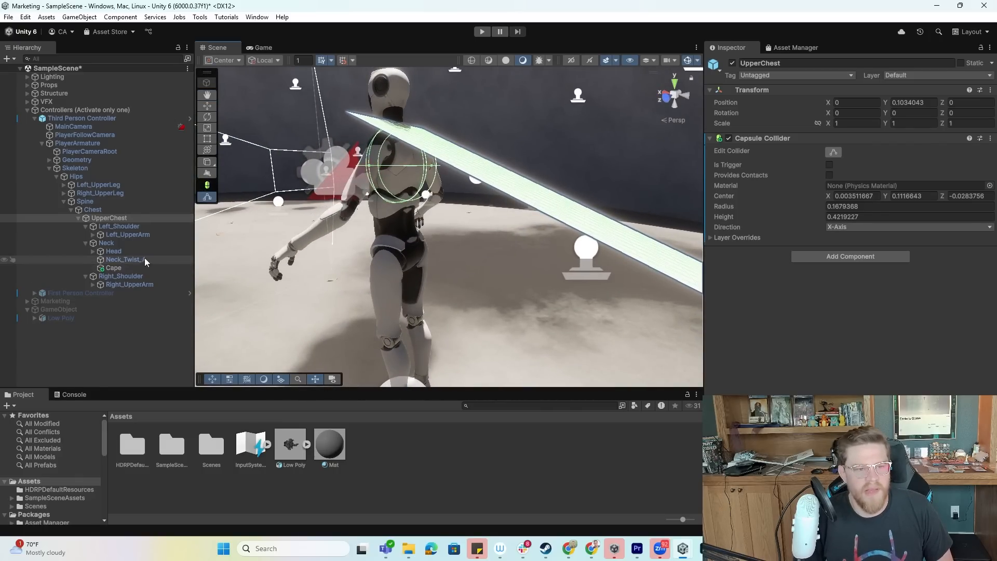
- Add a Capsule Collider to Right_UpperArm and shrink it to hug the arm
{"action": "left_click", "coordinate": [128, 285]}
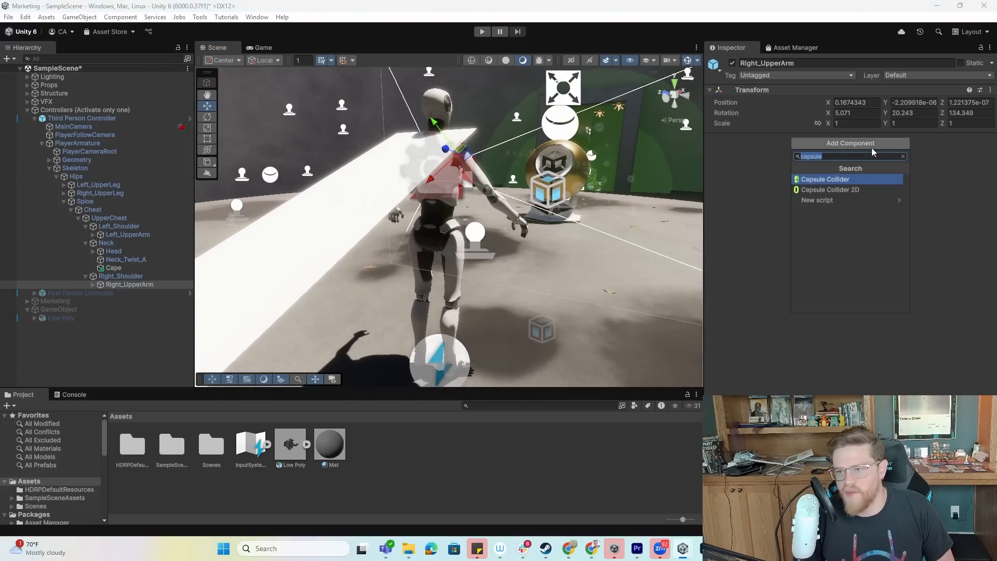
{"action": "left_click", "coordinate": [825, 178]}
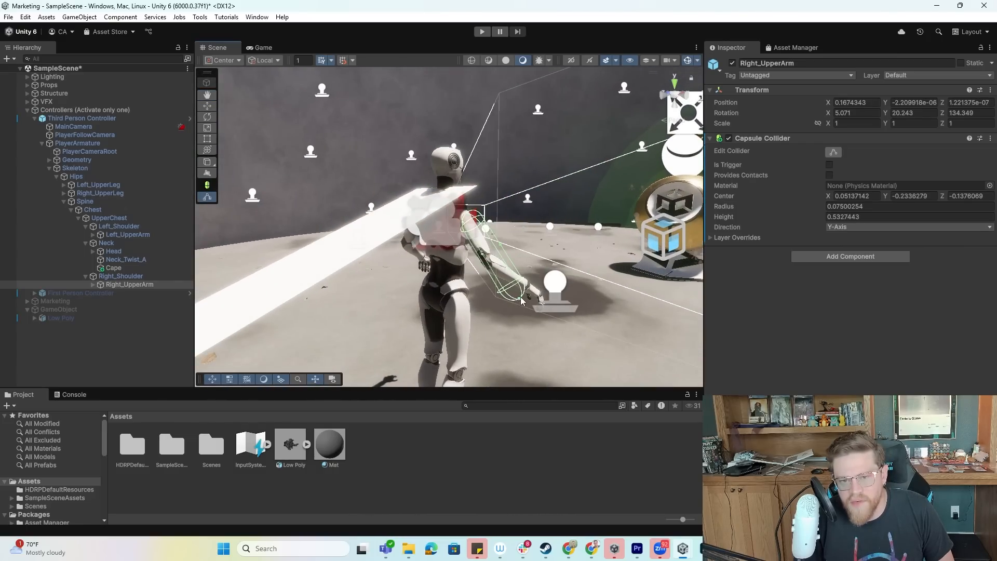
{"action": "left_click_drag", "start_coordinate": [521, 299], "coordinate": [470, 248]}
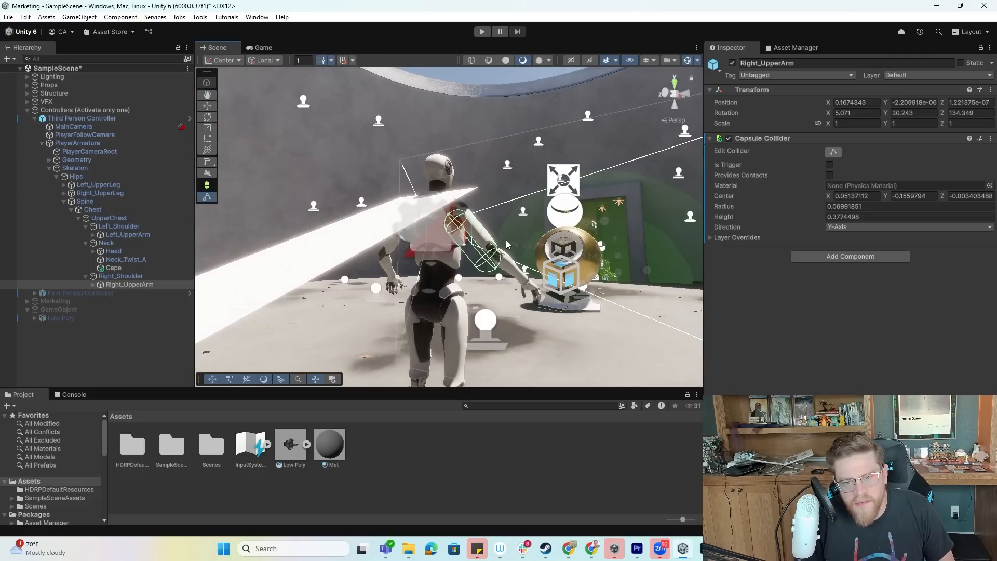
{"action": "left_click_drag", "start_coordinate": [470, 228], "coordinate": [483, 254]}
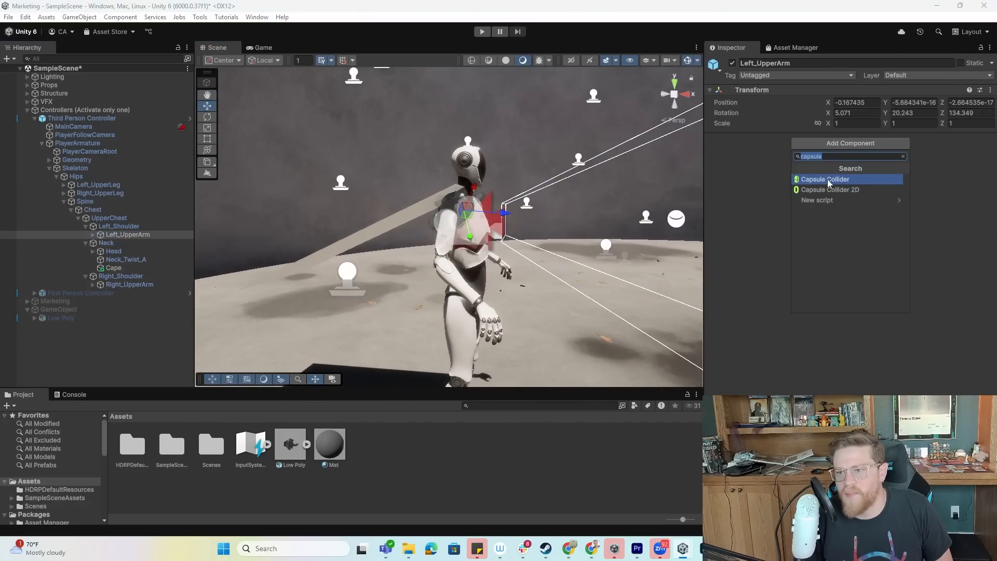
- Add a Capsule Collider to Left_UpperArm fitted along the arm like the right one
{"action": "left_click", "coordinate": [823, 178]}
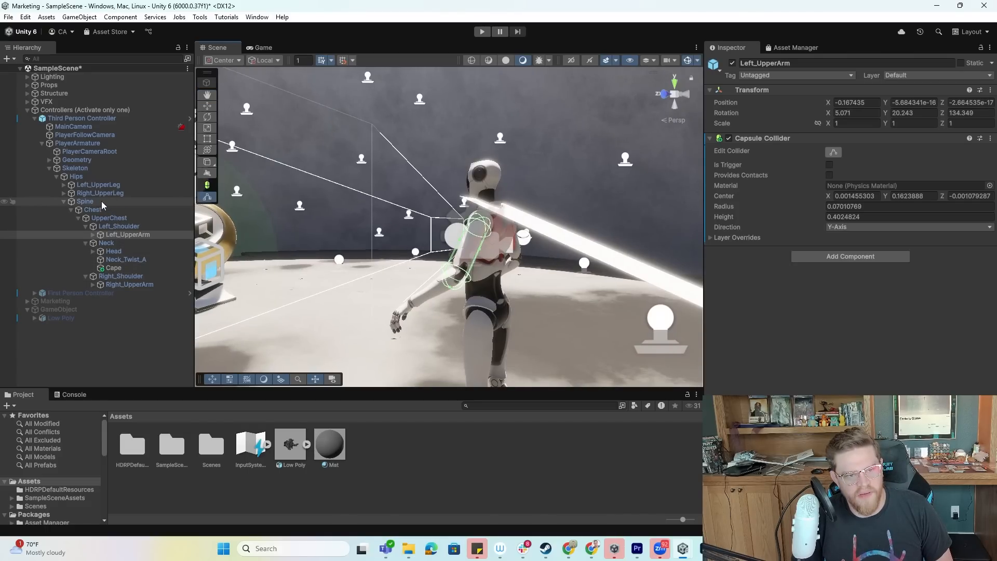
{"action": "left_click", "coordinate": [75, 176]}
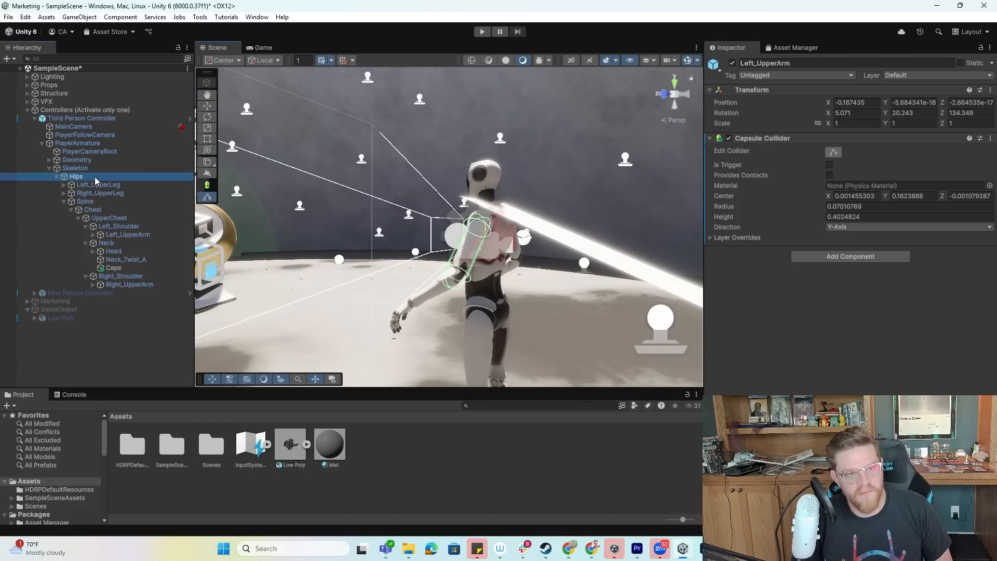
- Add an X-axis Capsule Collider to Hips and drag its handles to fit the pelvis
{"action": "left_click", "coordinate": [76, 177]}
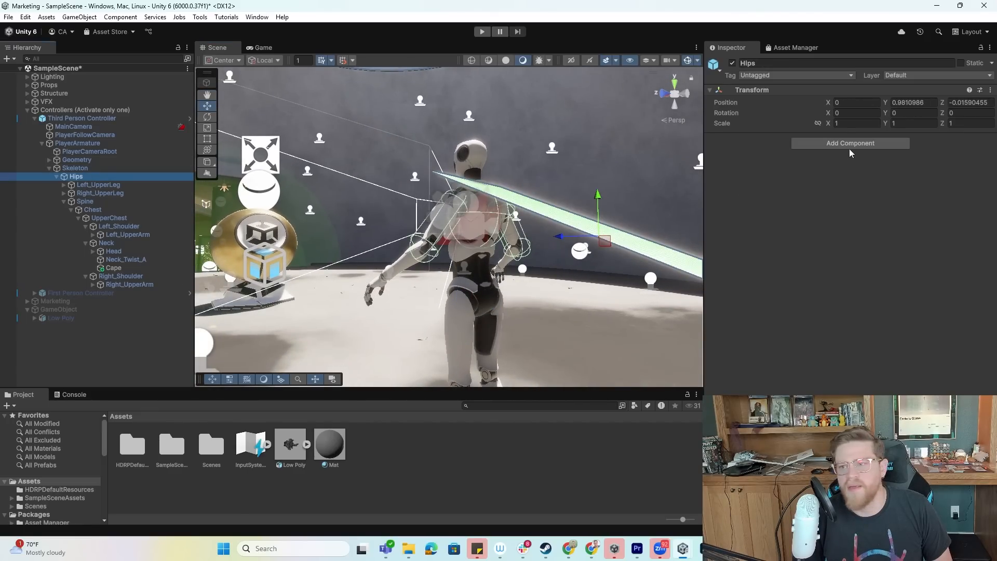
{"action": "left_click", "coordinate": [851, 143]}
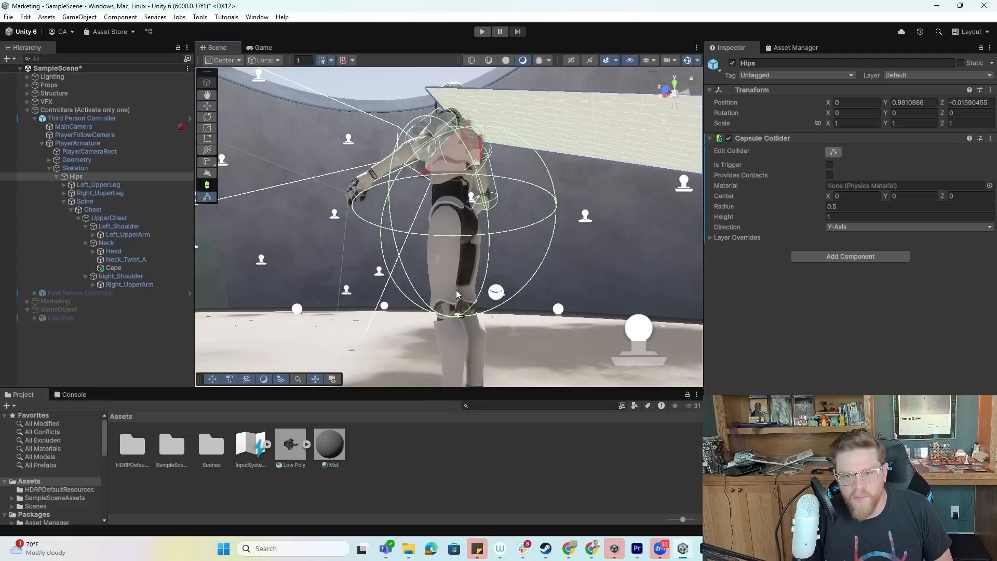
{"action": "left_click", "coordinate": [909, 227]}
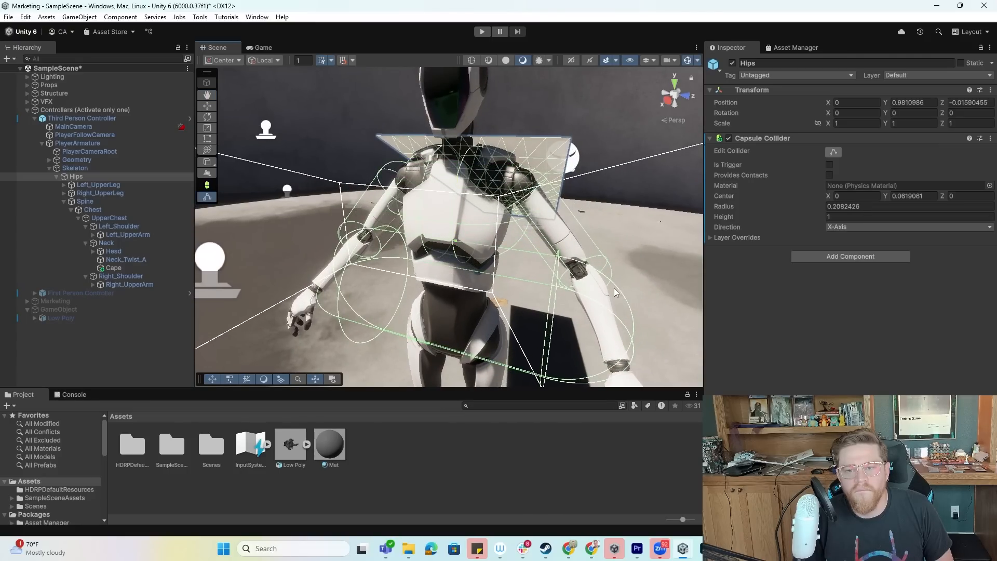
{"action": "left_click_drag", "start_coordinate": [613, 292], "coordinate": [540, 299]}
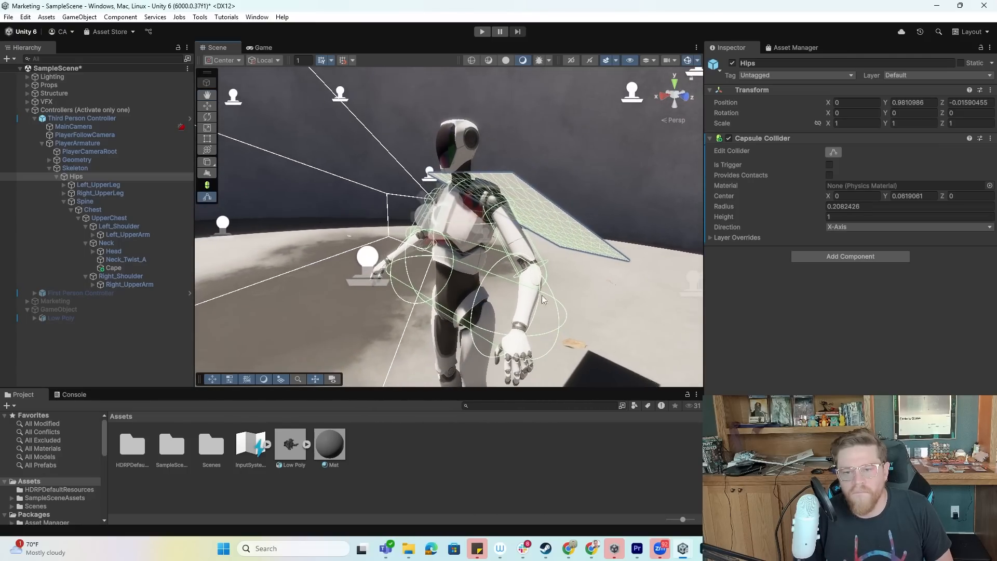
{"action": "left_click_drag", "start_coordinate": [540, 299], "coordinate": [476, 276]}
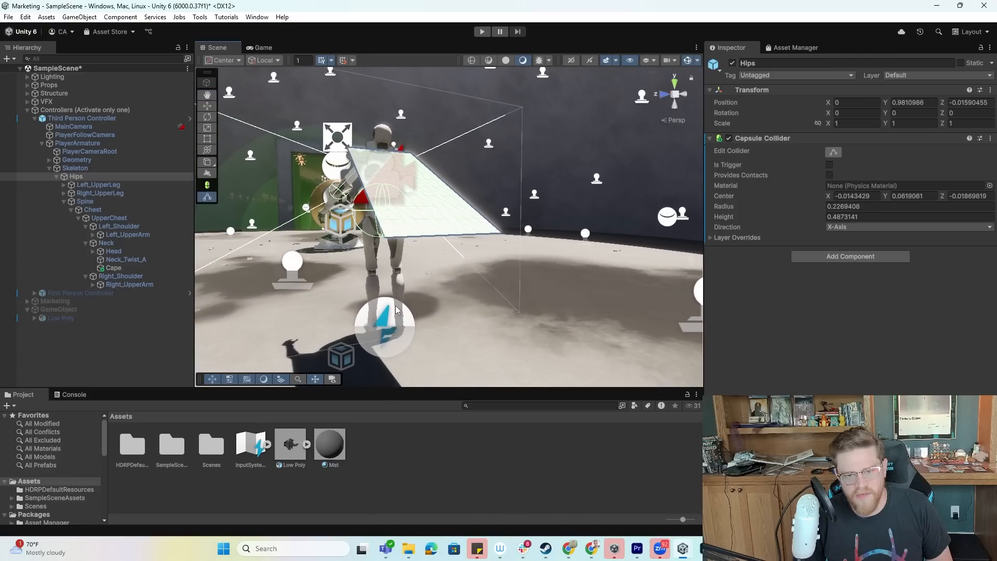
- Fit Y-axis Capsule Colliders around Left_UpperLeg and Right_UpperLeg thighs
{"action": "left_click", "coordinate": [99, 185]}
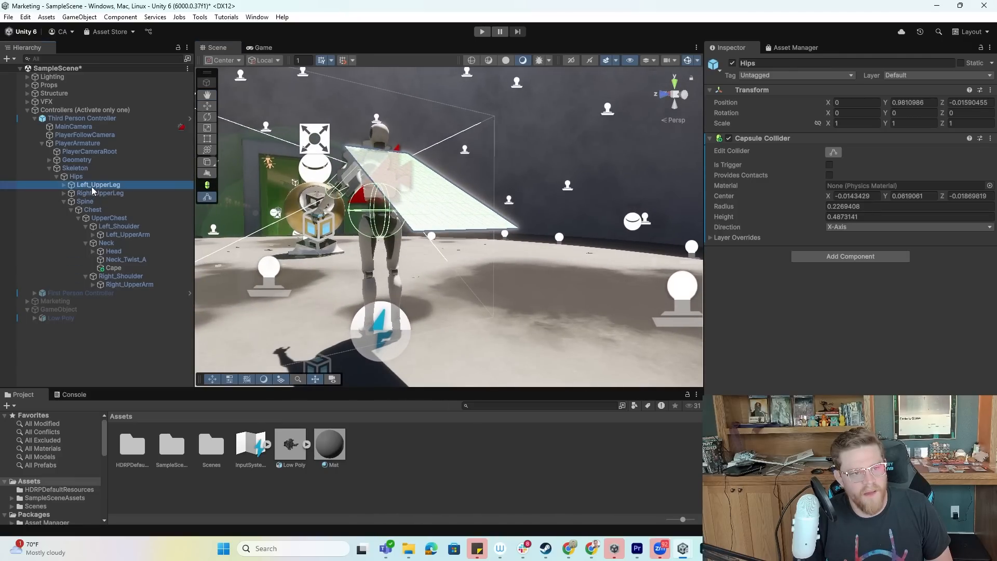
{"action": "left_click", "coordinate": [98, 184]}
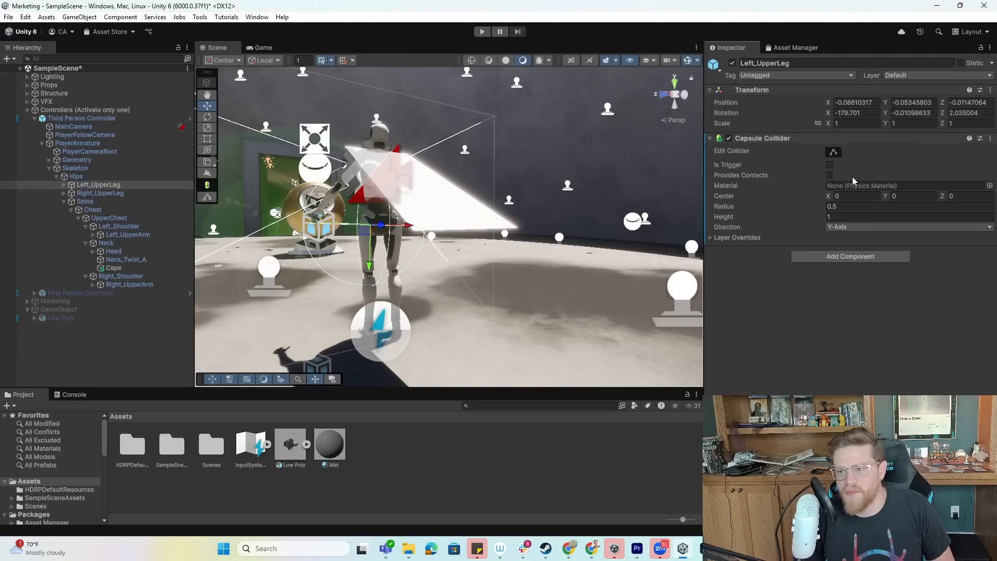
{"action": "mouse_move", "coordinate": [810, 186]}
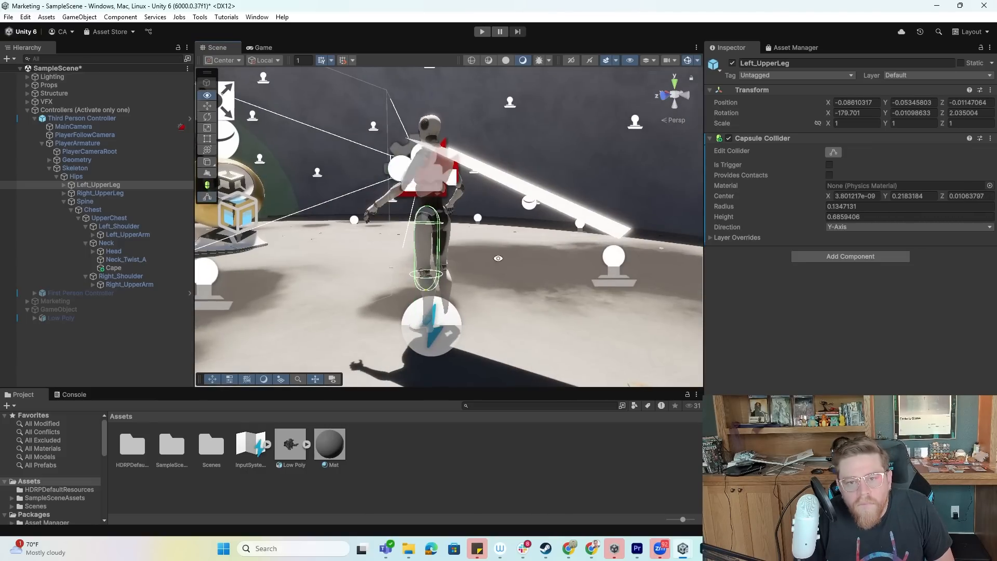
{"action": "left_click", "coordinate": [101, 193]}
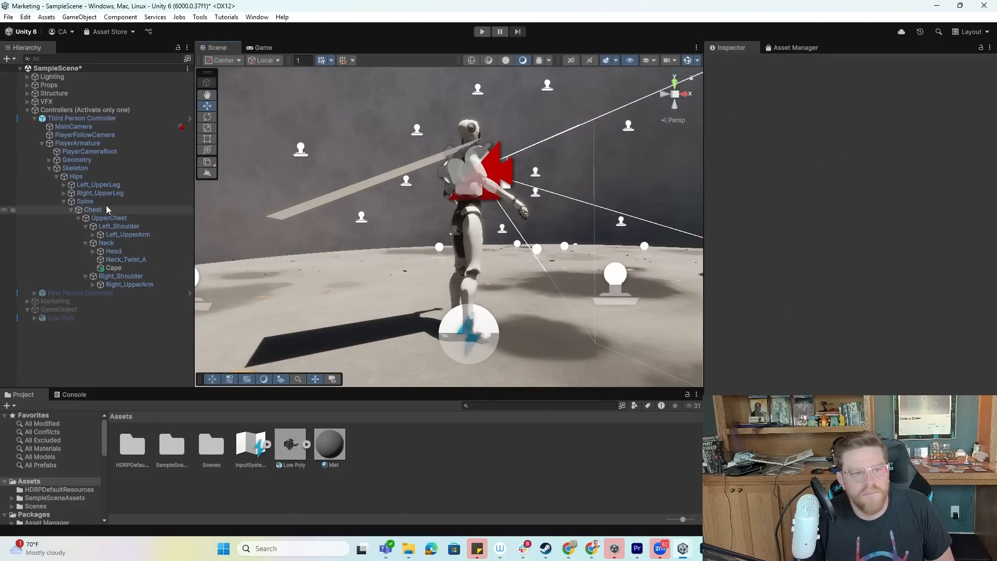
{"action": "left_click", "coordinate": [99, 193]}
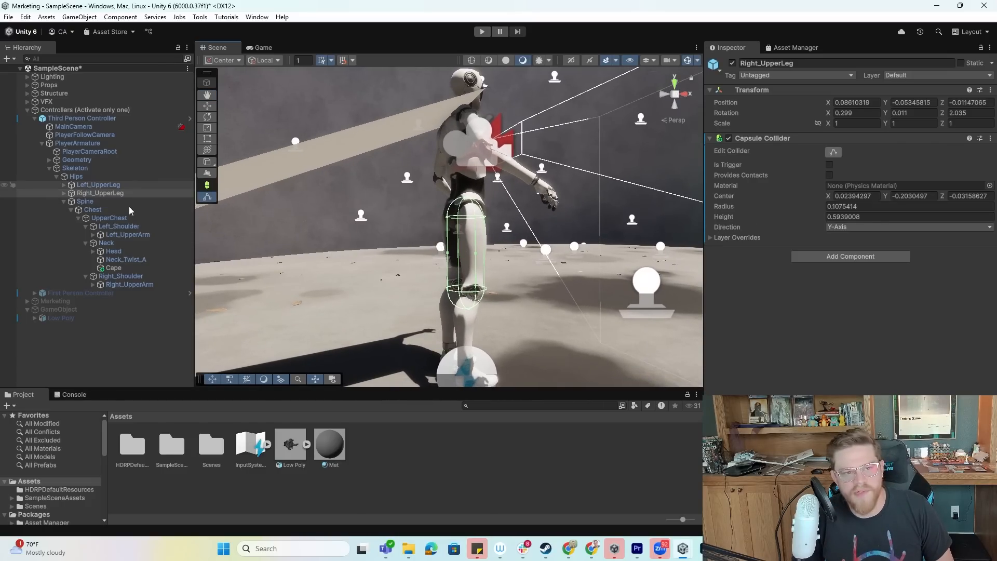
- Set the Cape Cloth's Capsule Colliders list size to 6
{"action": "left_click", "coordinate": [113, 267]}
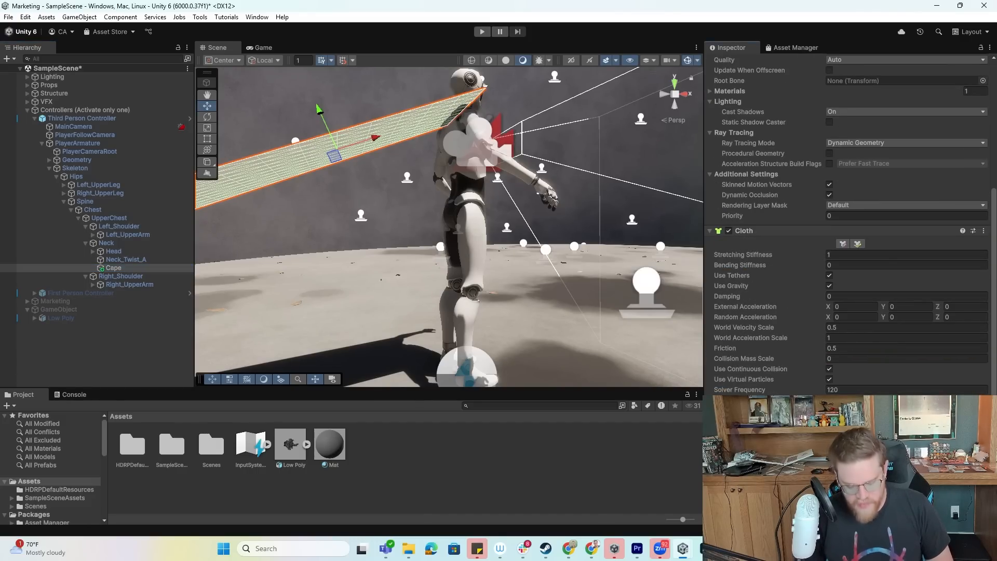
{"action": "scroll", "scroll_direction": "down", "scroll_amount": 3}
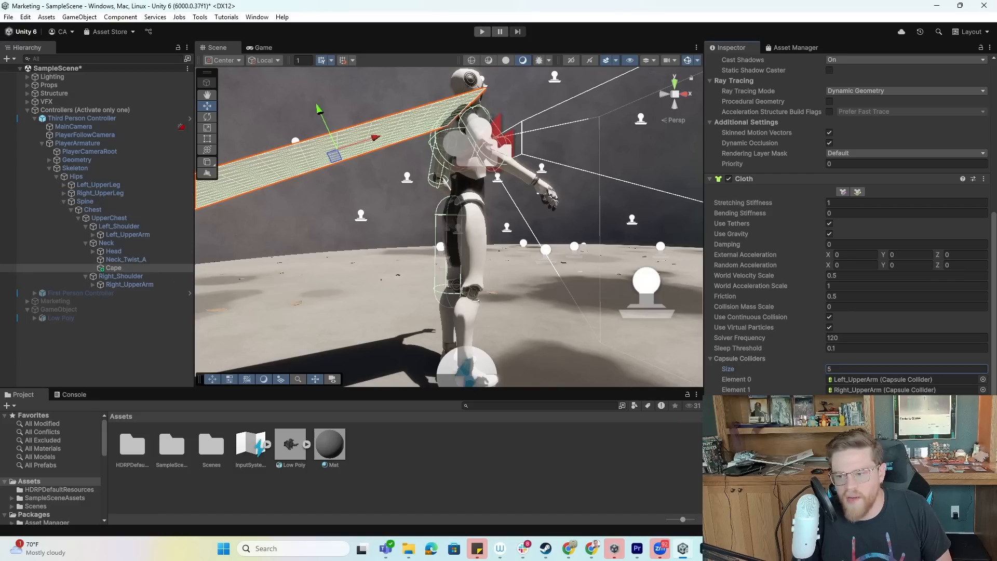
{"action": "left_click", "coordinate": [902, 369]}
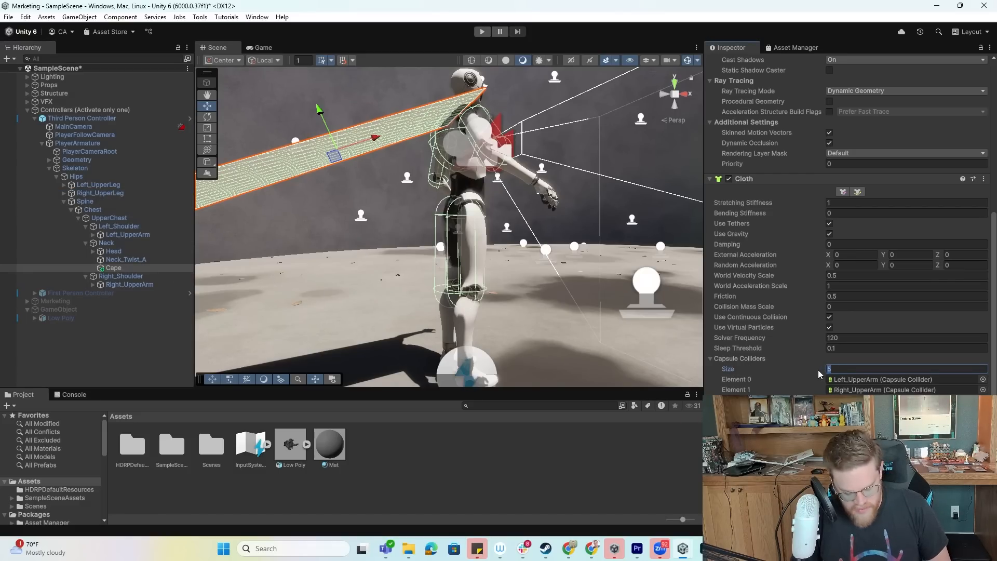
{"action": "type", "text": "6"}
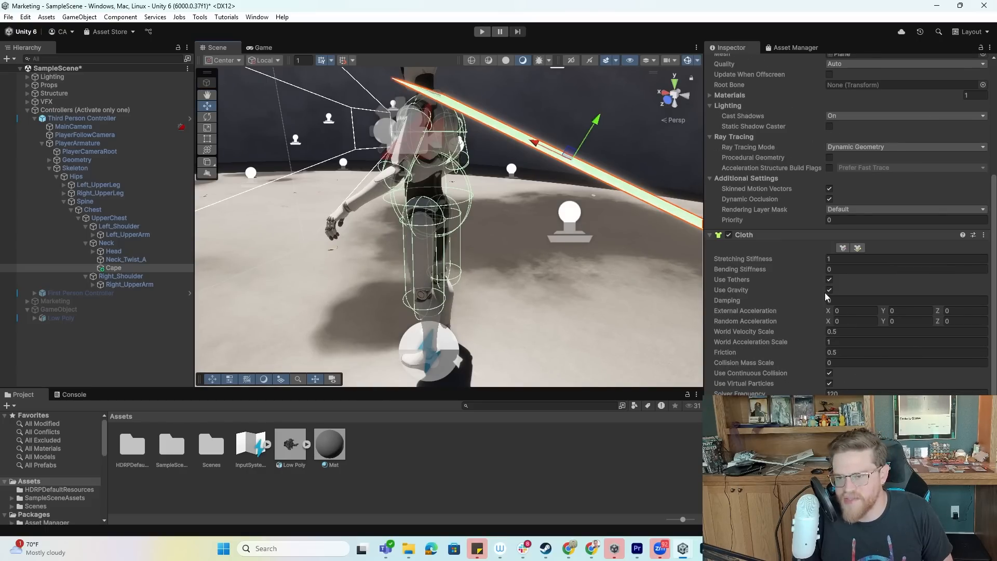
- Set the Cape cloth Damping to 0.25 and enter Play mode to test it
{"action": "left_click", "coordinate": [902, 299]}
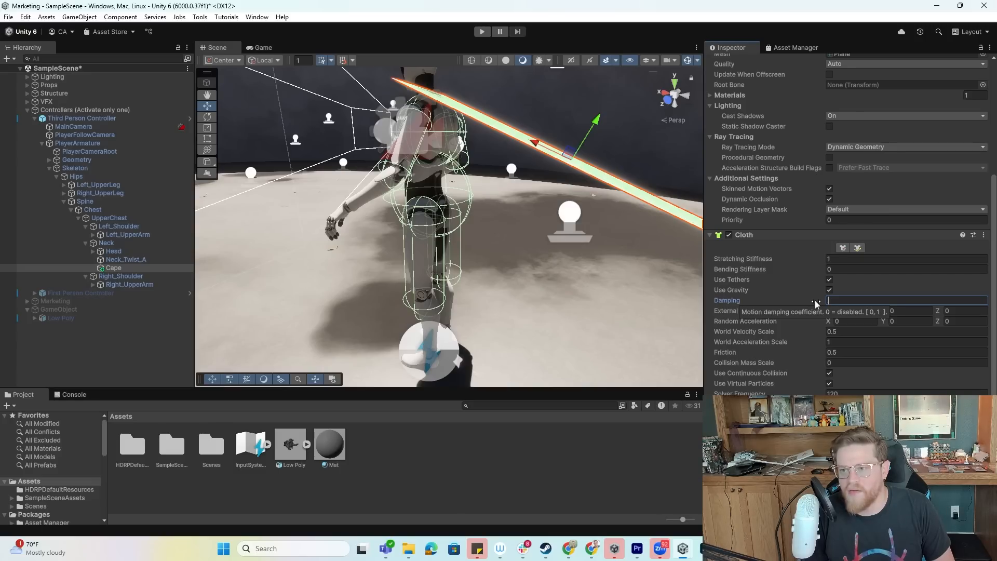
{"action": "type", "text": "0.25"}
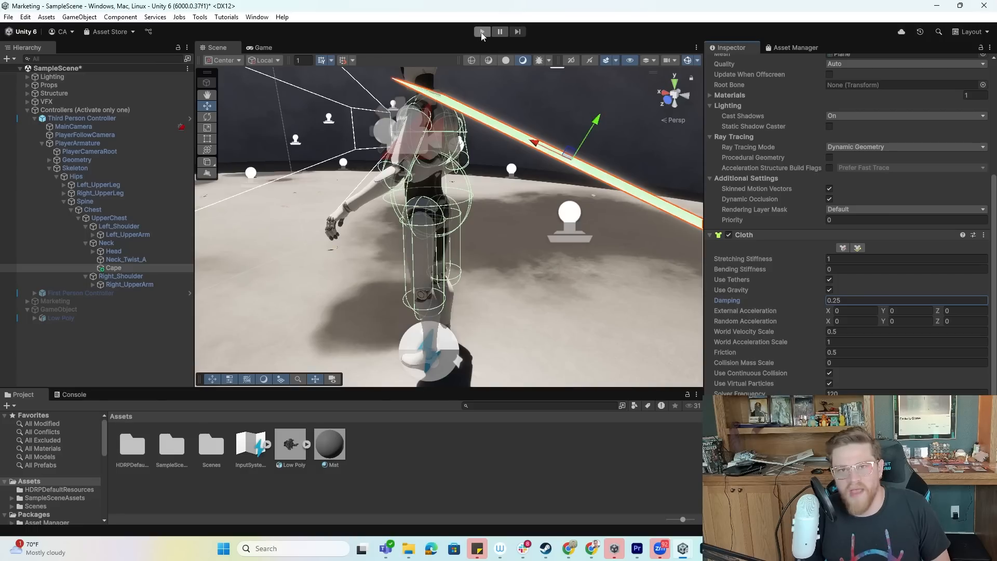
{"action": "left_click", "coordinate": [481, 32]}
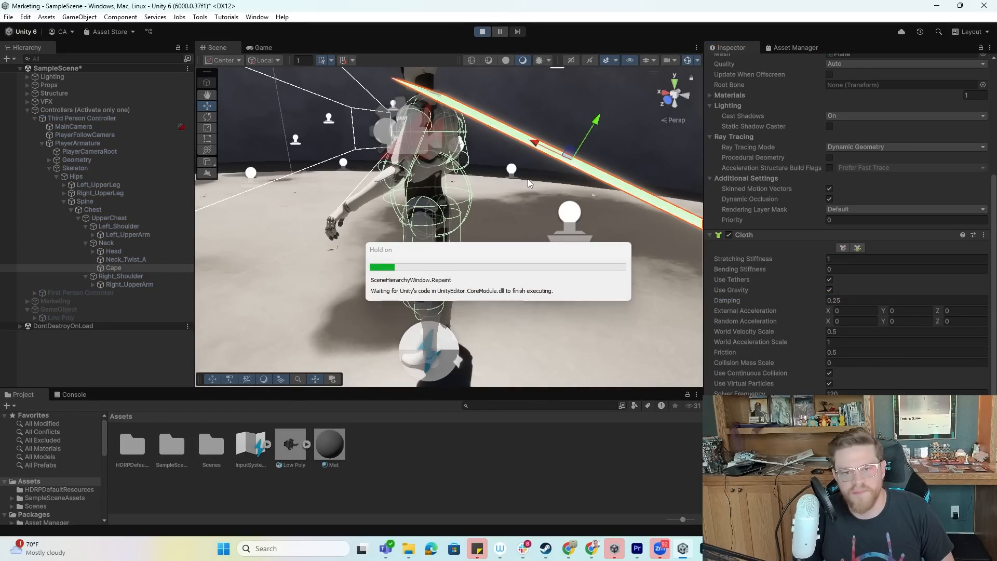
{"action": "left_click", "coordinate": [263, 47]}
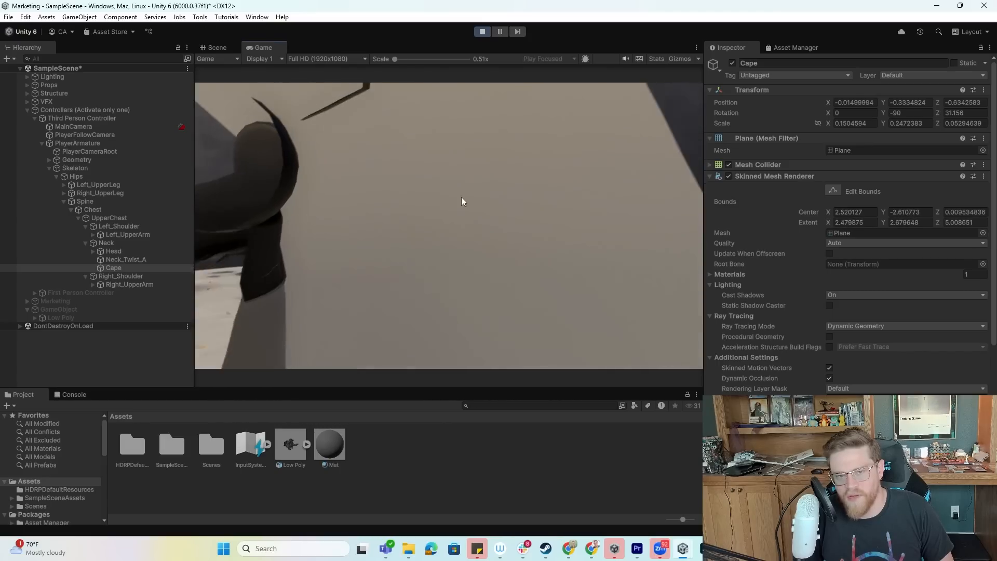
- Stop Play mode after viewing the running game
{"action": "left_click", "coordinate": [482, 31]}
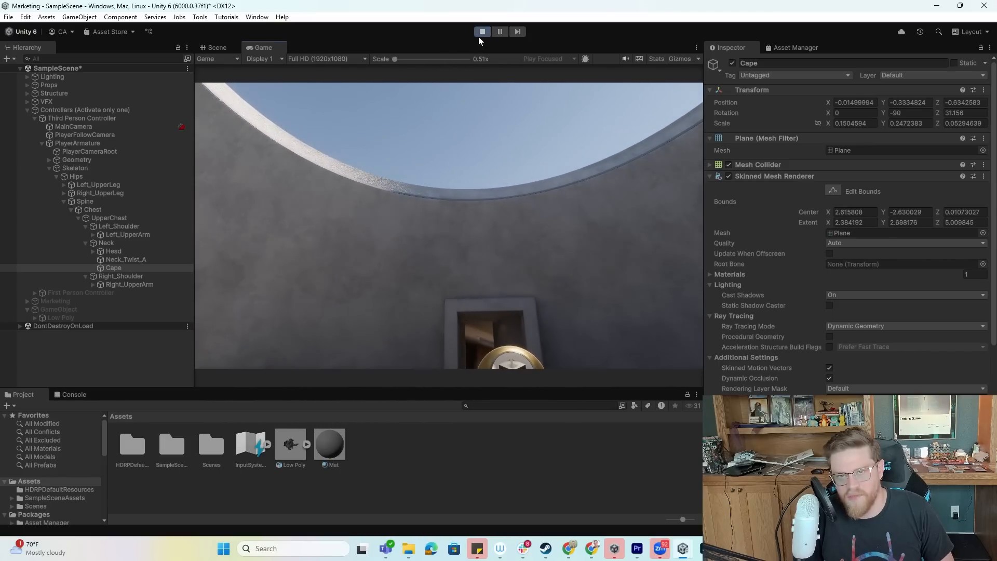
{"action": "left_click", "coordinate": [482, 31]}
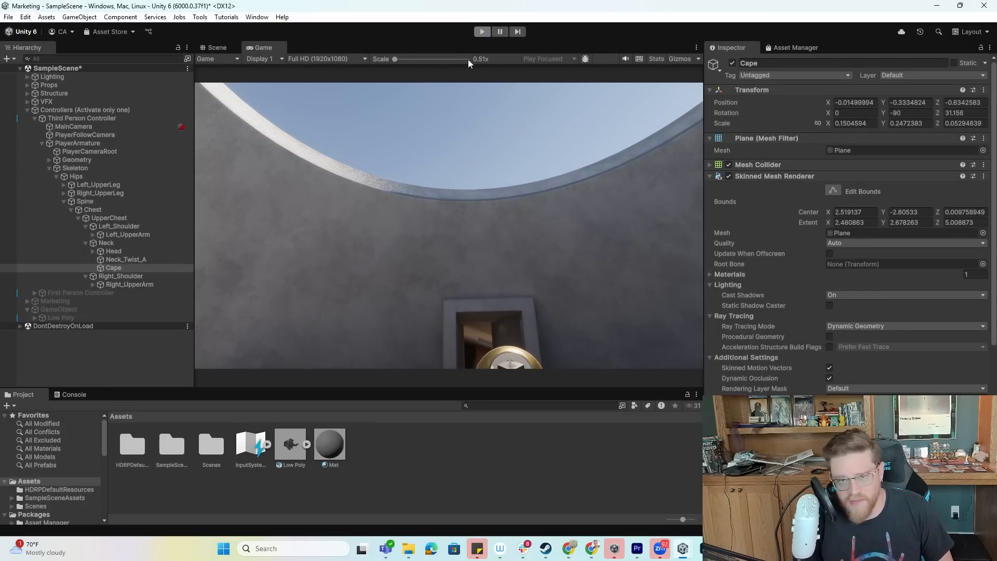
- Mark the Left_UpperArm and UpperChest capsule colliders as Is Trigger
{"action": "left_click", "coordinate": [216, 47]}
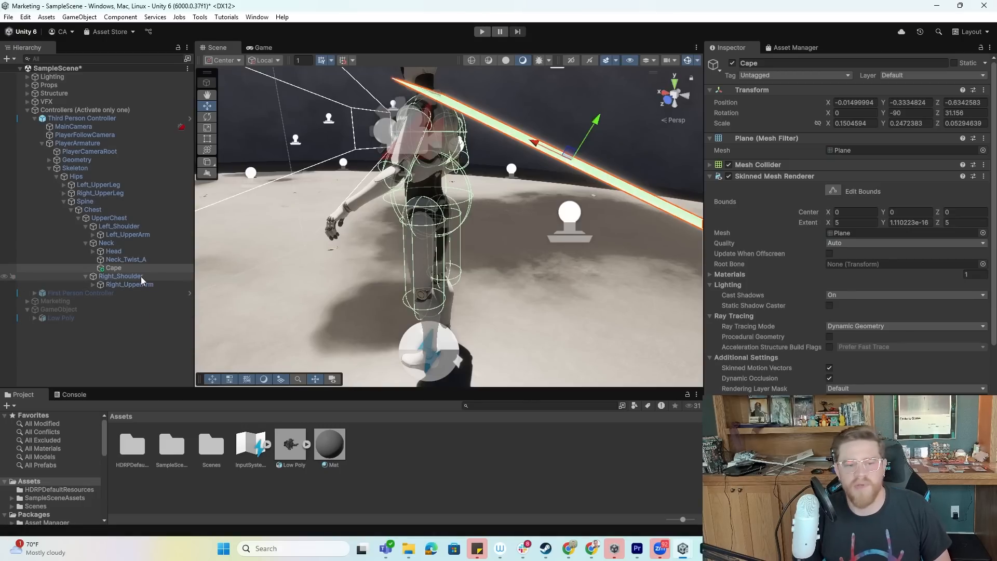
{"action": "left_click", "coordinate": [120, 275]}
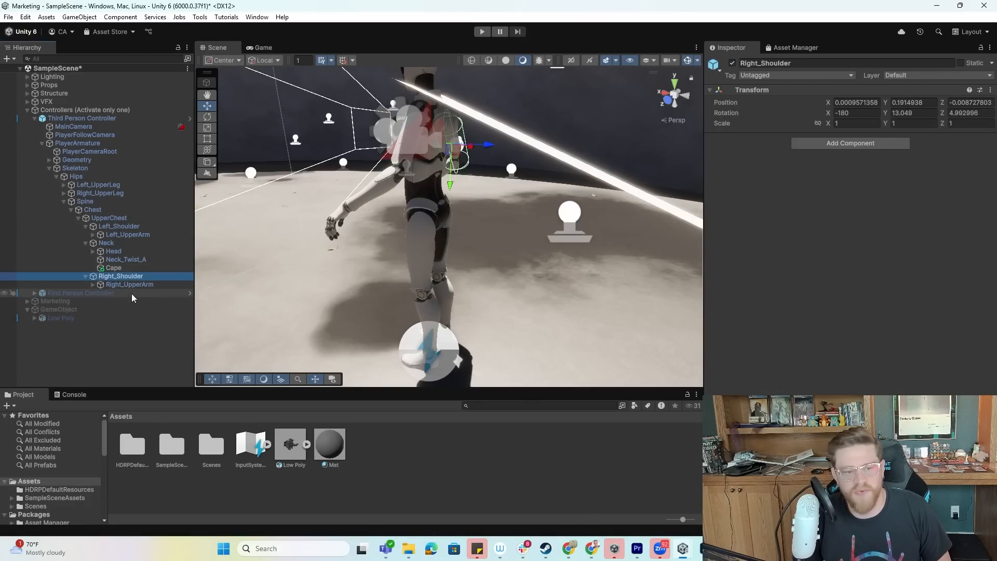
{"action": "left_click", "coordinate": [129, 284]}
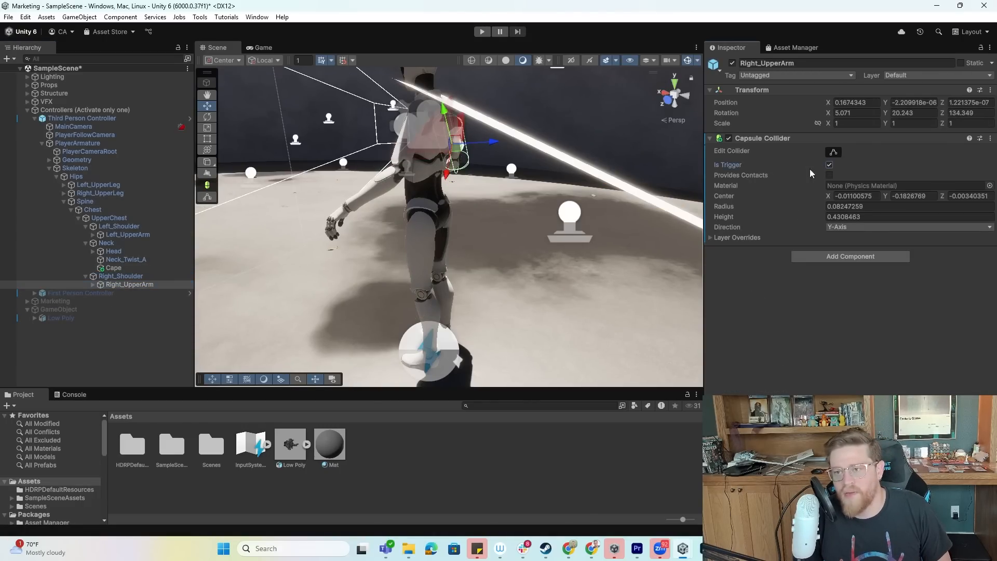
{"action": "left_click", "coordinate": [127, 233]}
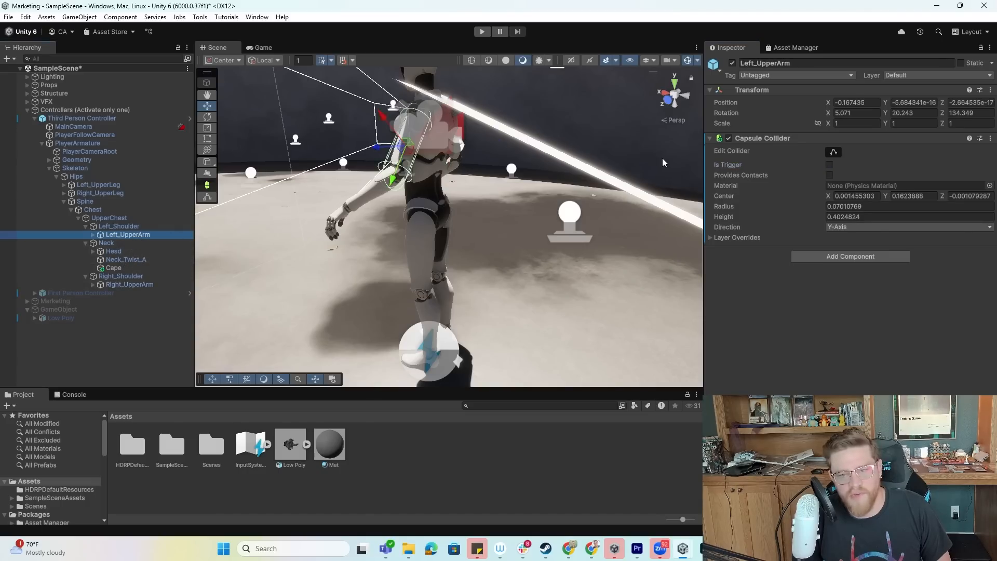
{"action": "left_click", "coordinate": [829, 165]}
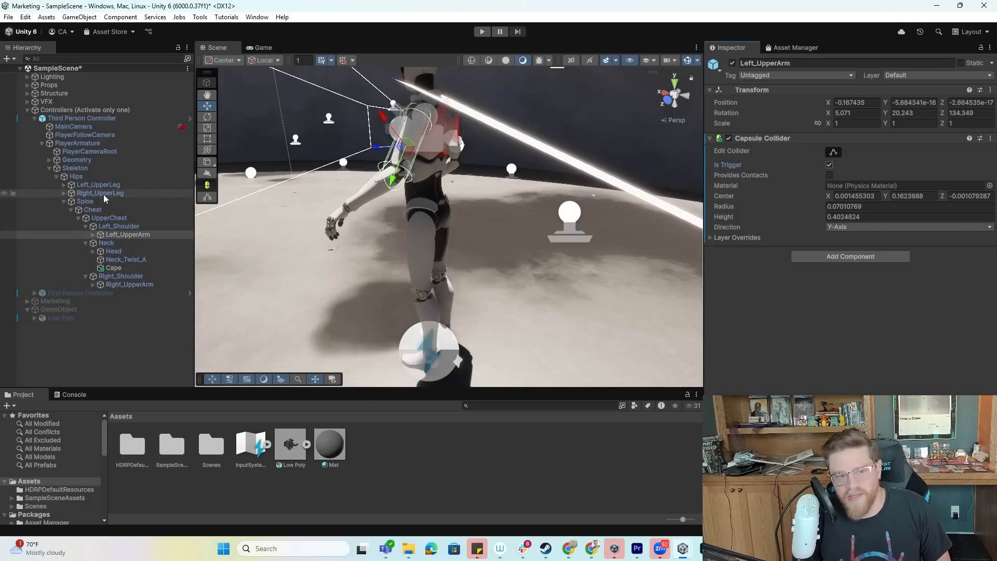
{"action": "left_click", "coordinate": [109, 217]}
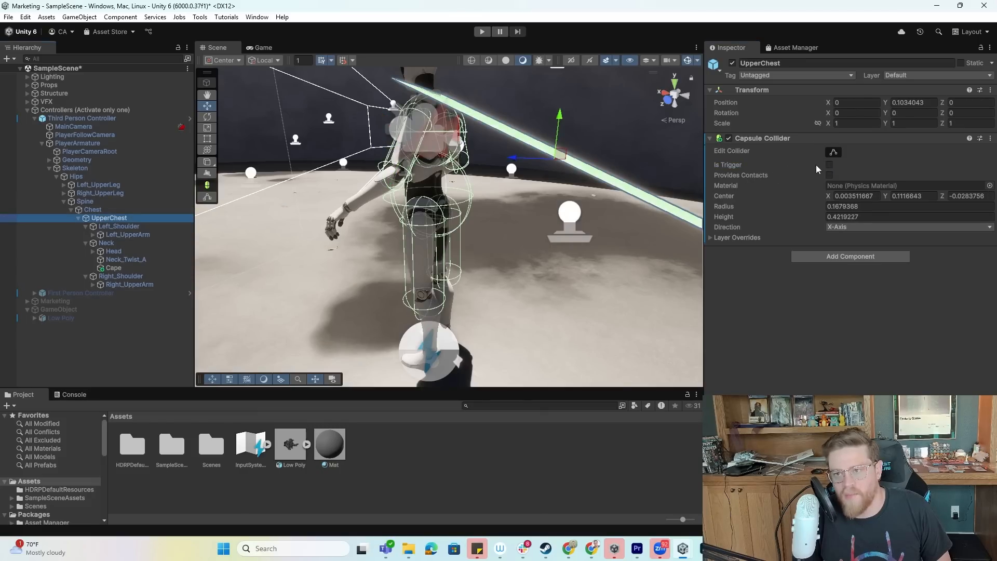
{"action": "left_click", "coordinate": [828, 165]}
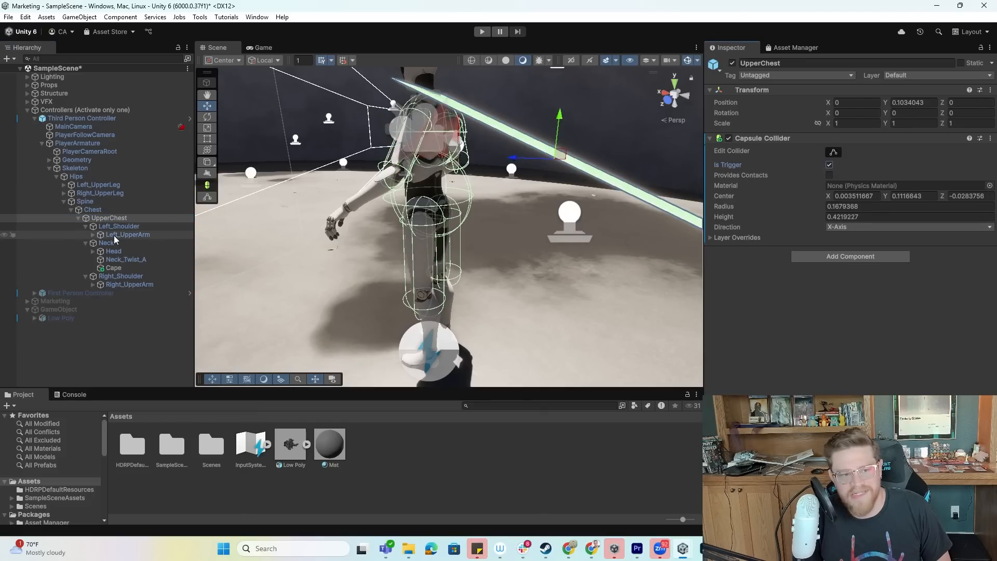
- Mark the Left_UpperLeg collider as Is Trigger and review the Hips and Right_UpperLeg
{"action": "left_click", "coordinate": [100, 193]}
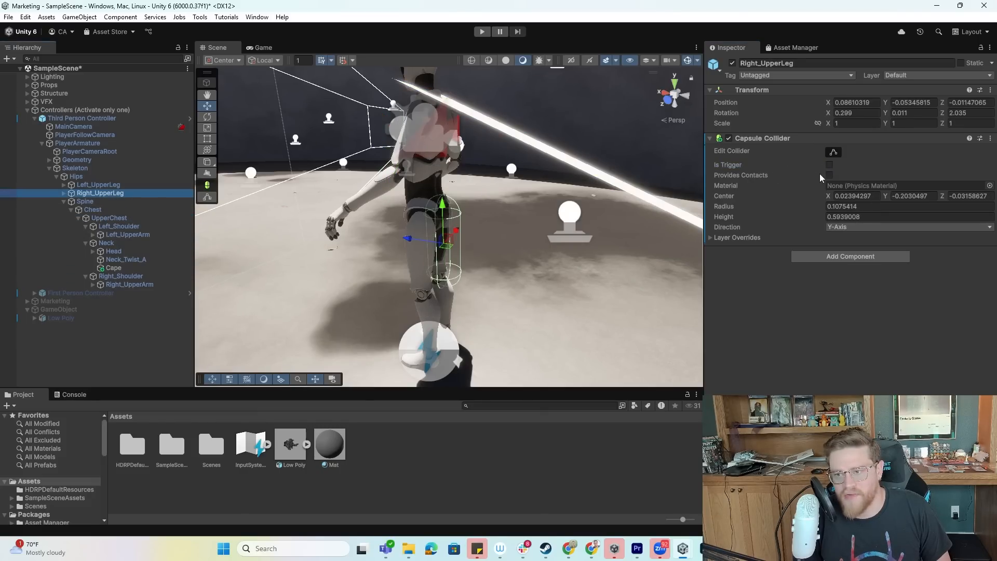
{"action": "left_click", "coordinate": [98, 185]}
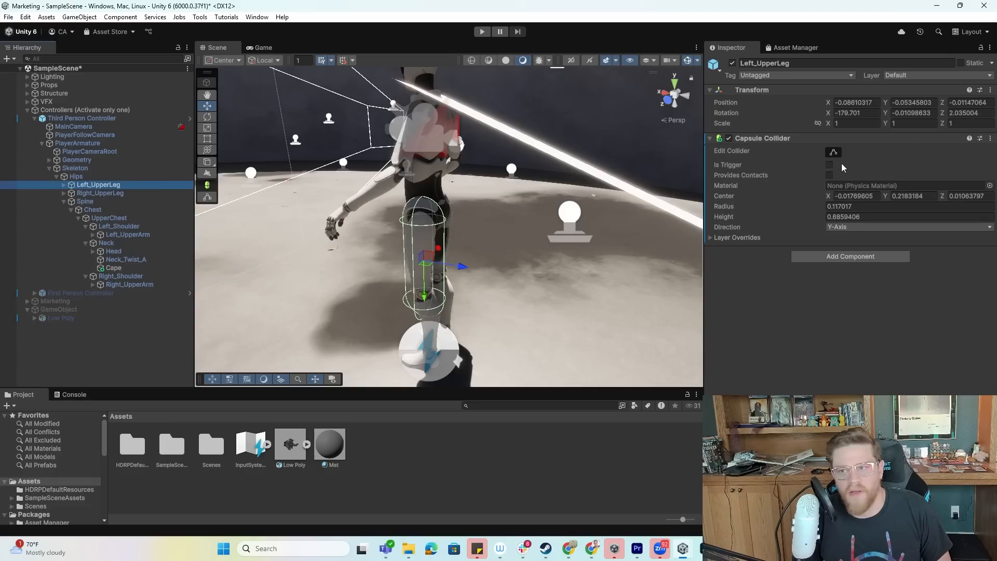
{"action": "left_click", "coordinate": [828, 166]}
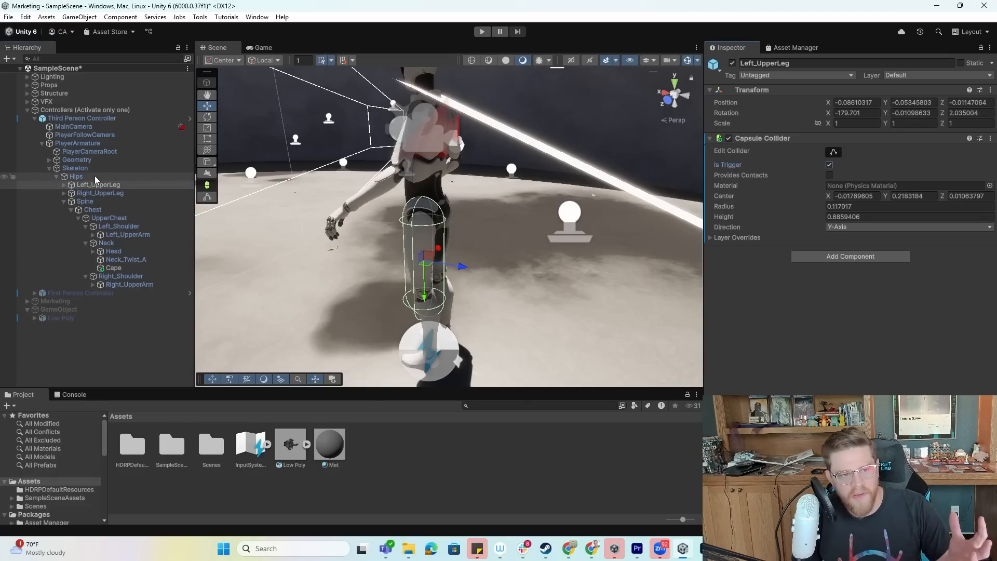
{"action": "left_click", "coordinate": [74, 177]}
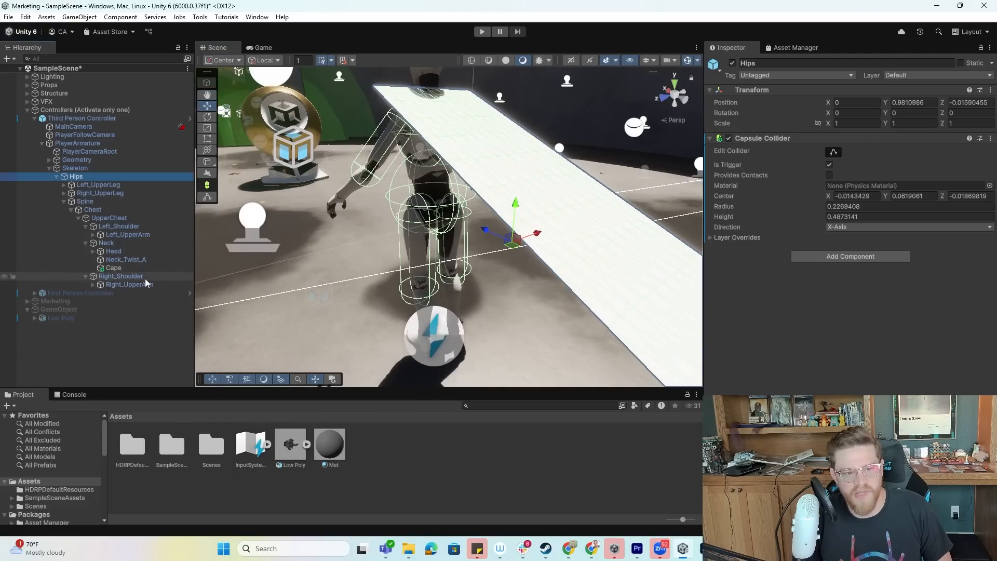
{"action": "left_click", "coordinate": [100, 194]}
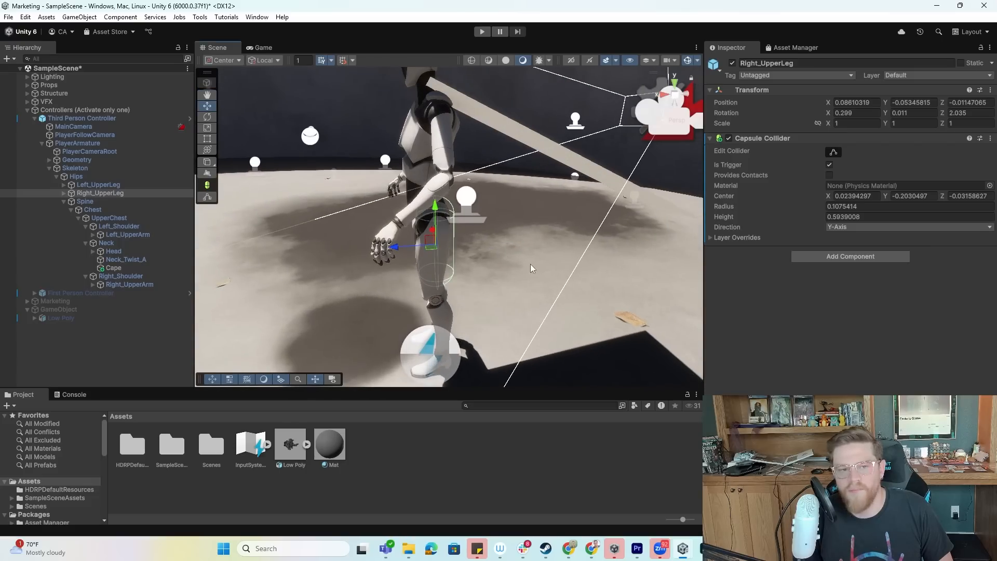
- Run a quick play-test of the scene with the trigger colliders
{"action": "left_click", "coordinate": [482, 32]}
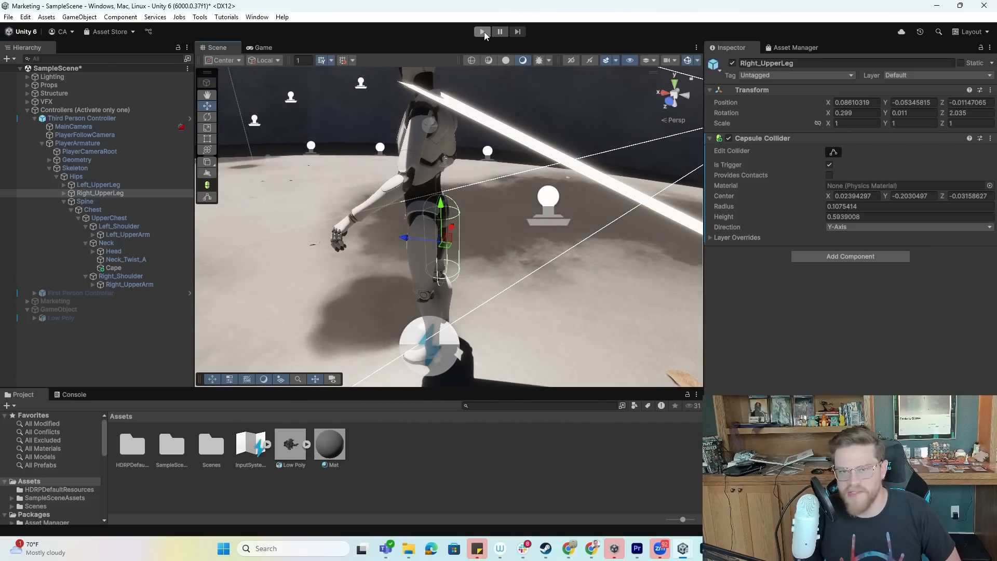
{"action": "left_click", "coordinate": [481, 32]}
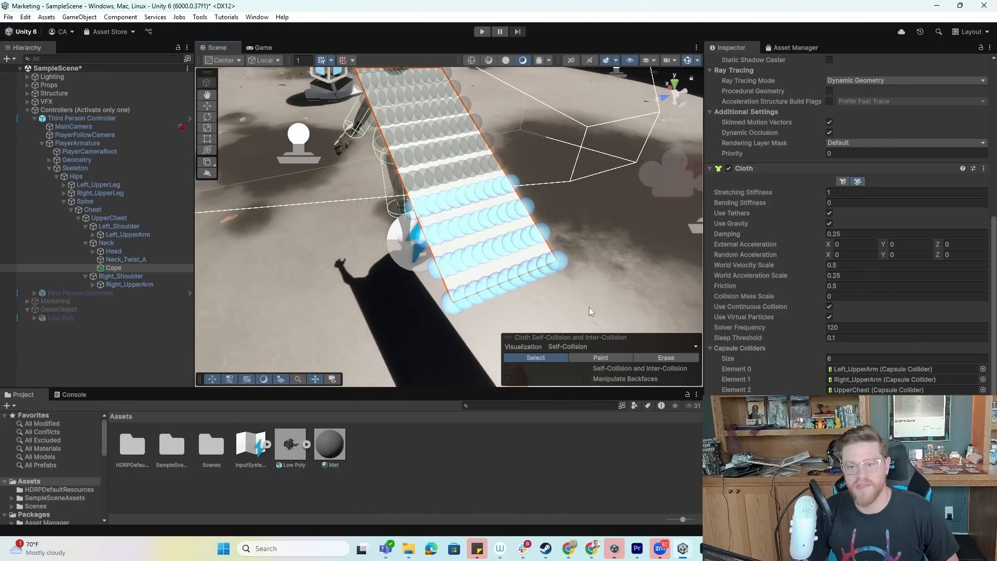
- On the standalone cloth Plane, view Inter-Collision particles then switch back to Self-Collision
{"action": "left_click", "coordinate": [506, 367]}
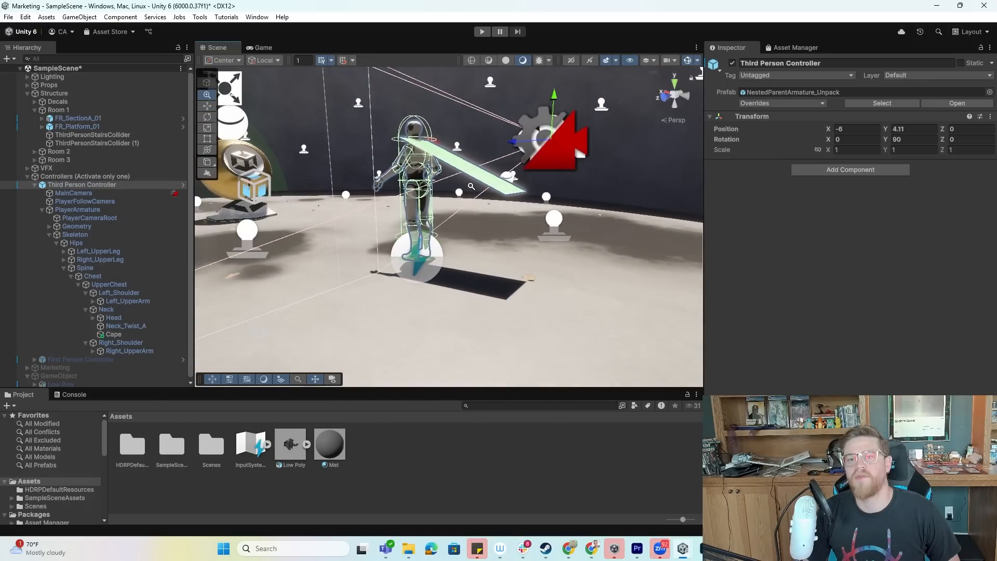
{"action": "left_click", "coordinate": [114, 333]}
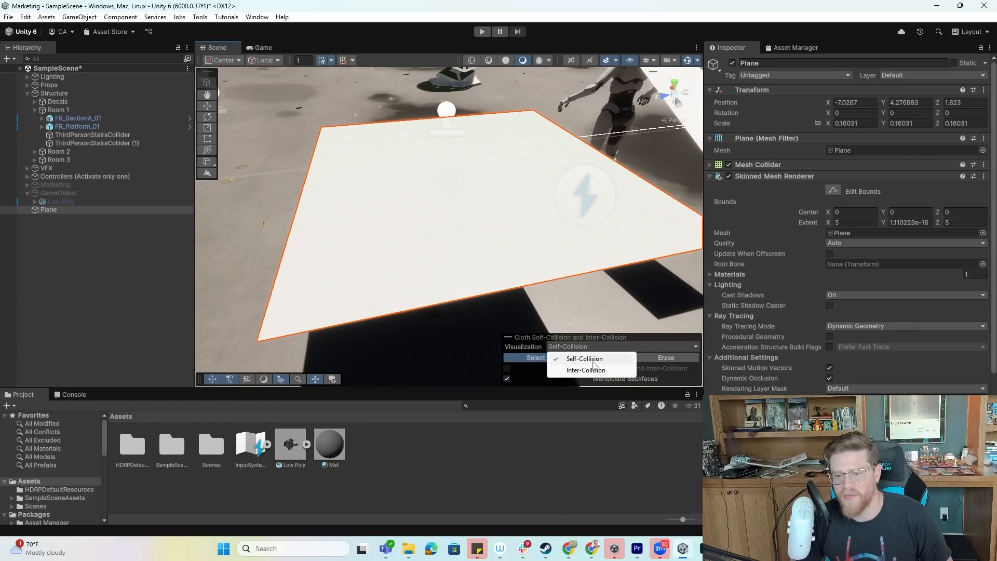
{"action": "left_click", "coordinate": [585, 369]}
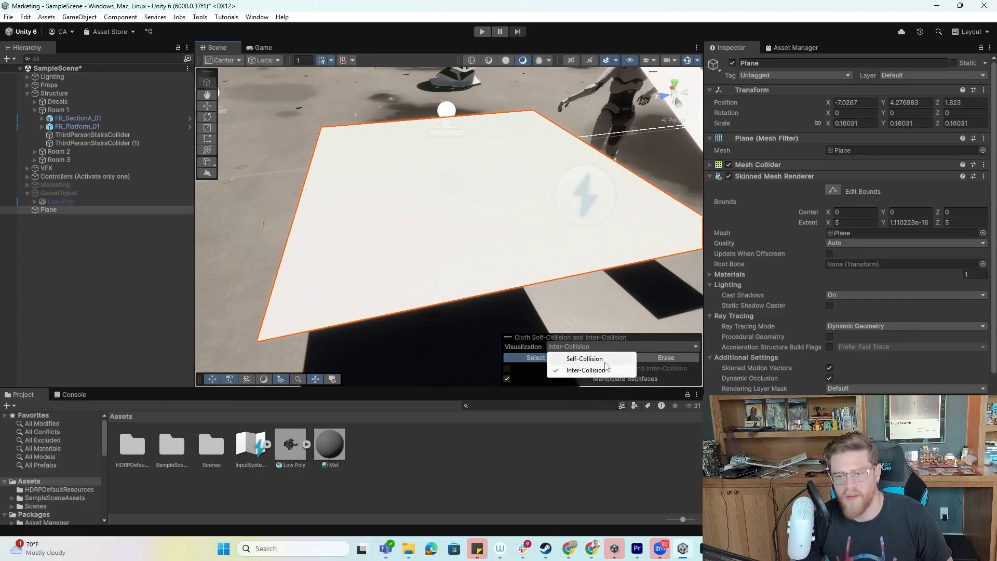
{"action": "left_click", "coordinate": [582, 358]}
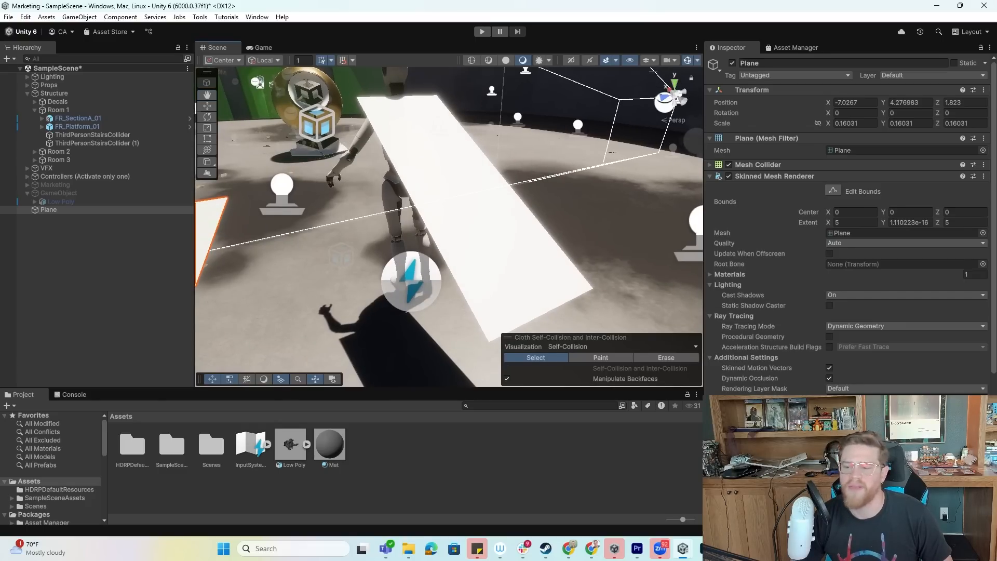
{"action": "scroll", "scroll_direction": "down", "scroll_amount": 3}
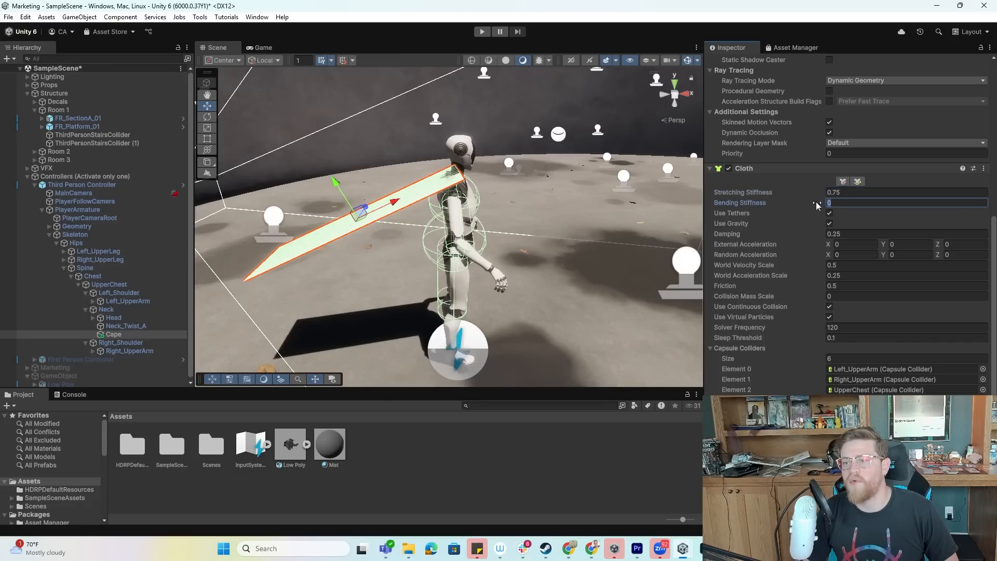
- Set the cape's Bending Stiffness to 0.25 and start the game
{"action": "type", "text": "0.25"}
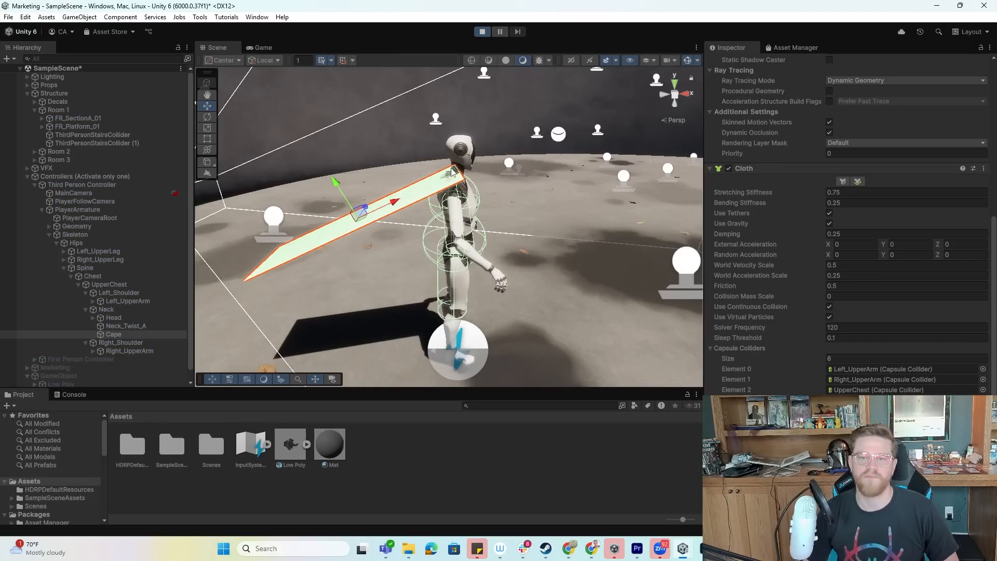
{"action": "left_click", "coordinate": [262, 47]}
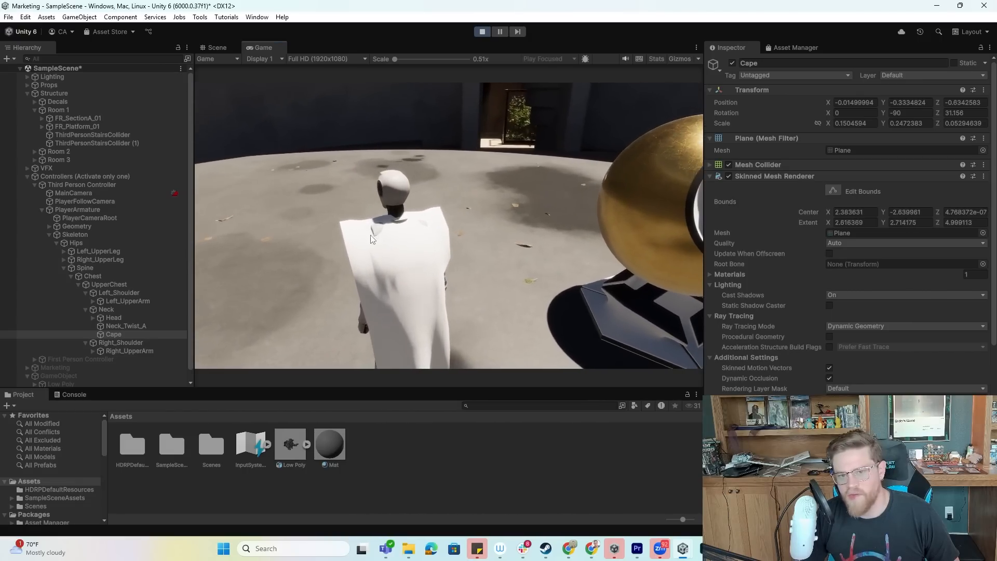
- Focus the running Game view to control the character and watch the cape drape
{"action": "left_click", "coordinate": [217, 47]}
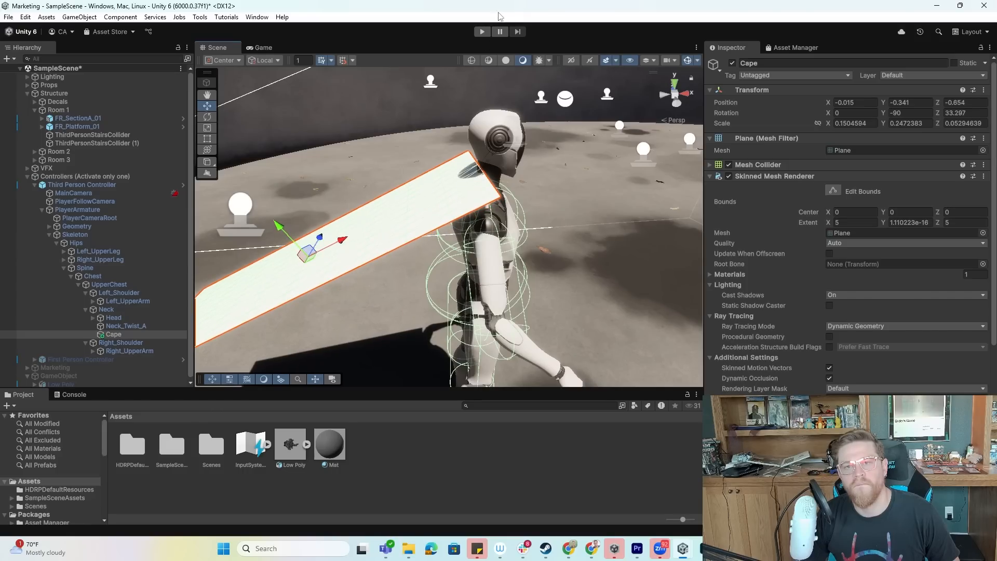
{"action": "left_click", "coordinate": [481, 31]}
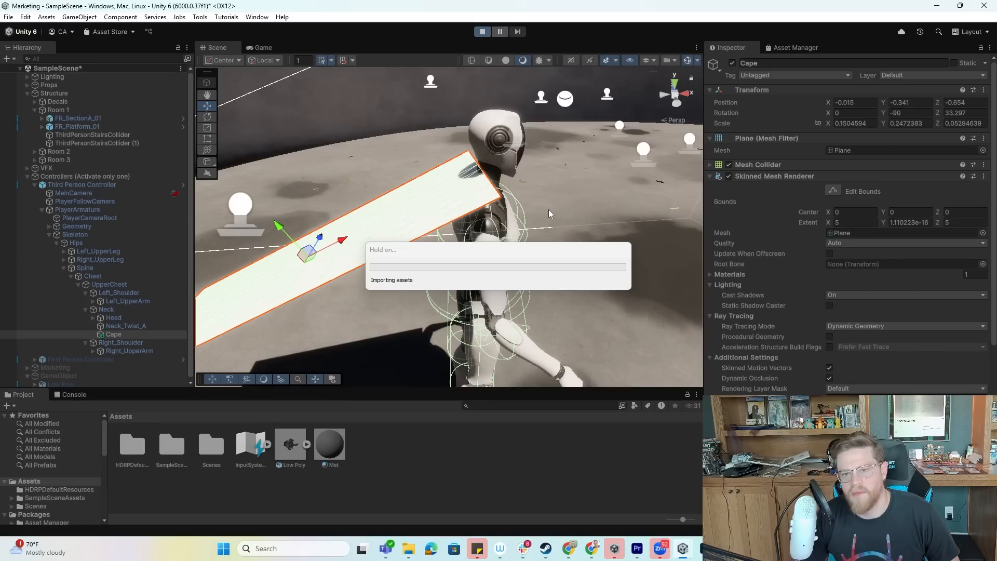
{"action": "left_click", "coordinate": [262, 47]}
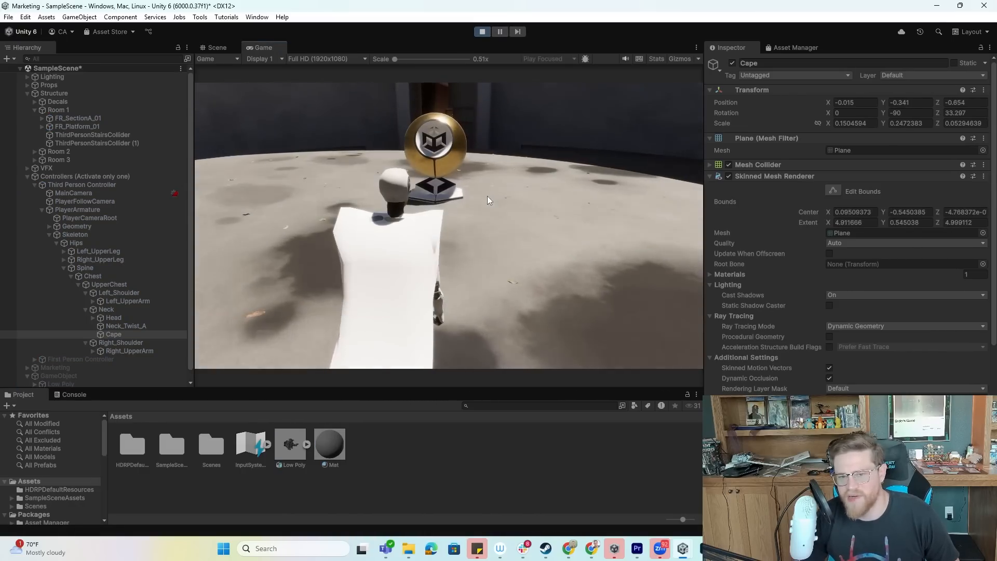
{"action": "left_click", "coordinate": [481, 32]}
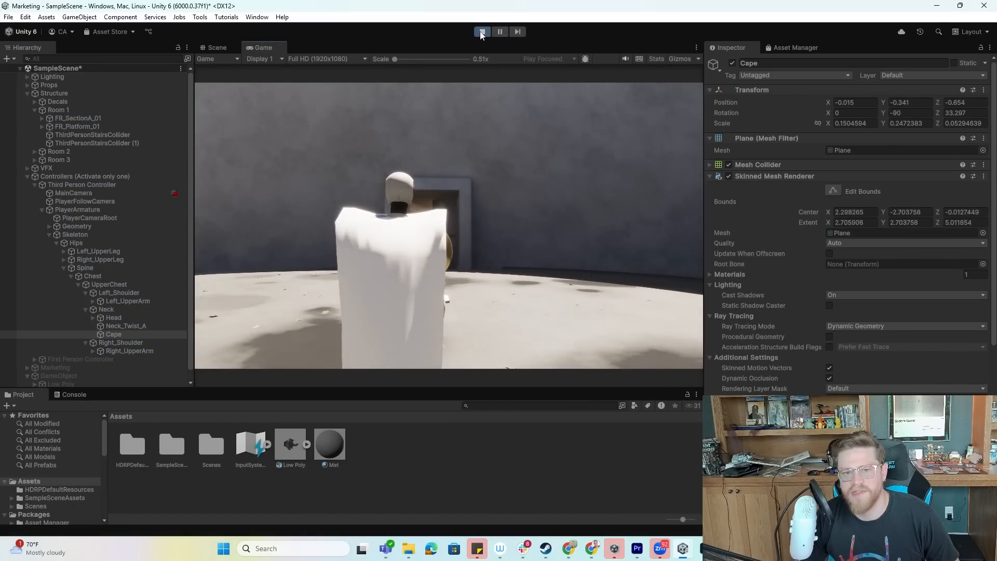
{"action": "left_click", "coordinate": [216, 47]}
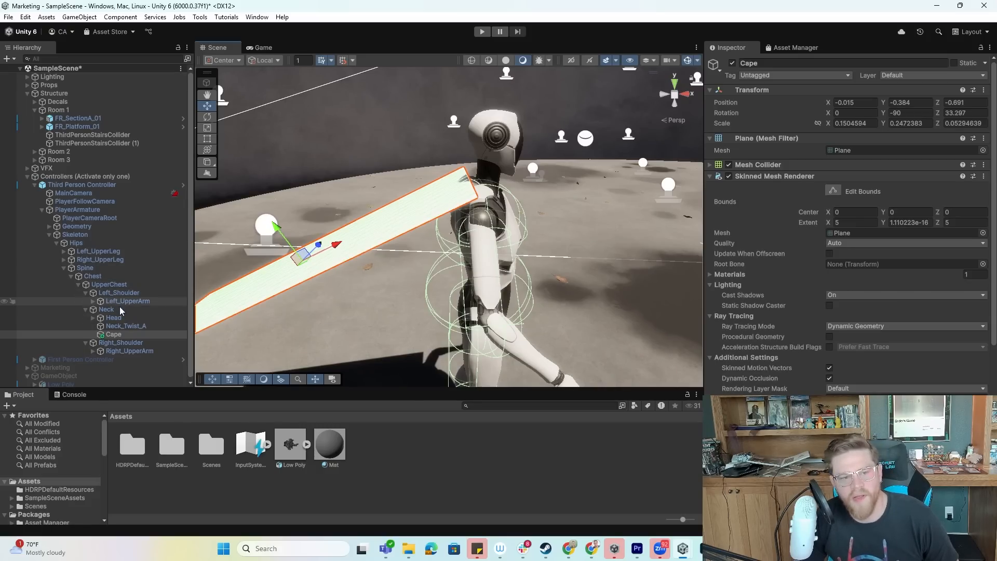
- Give the UpperChest capsule collider radius 0.177946 and center Y 0.1216736, then test the cape in Play mode
{"action": "left_click", "coordinate": [108, 284]}
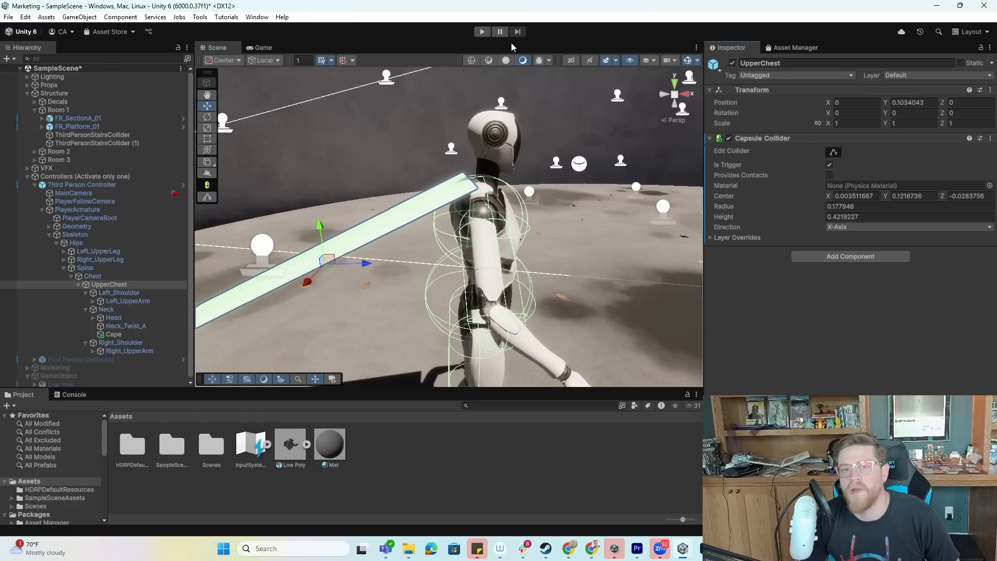
{"action": "left_click", "coordinate": [481, 31]}
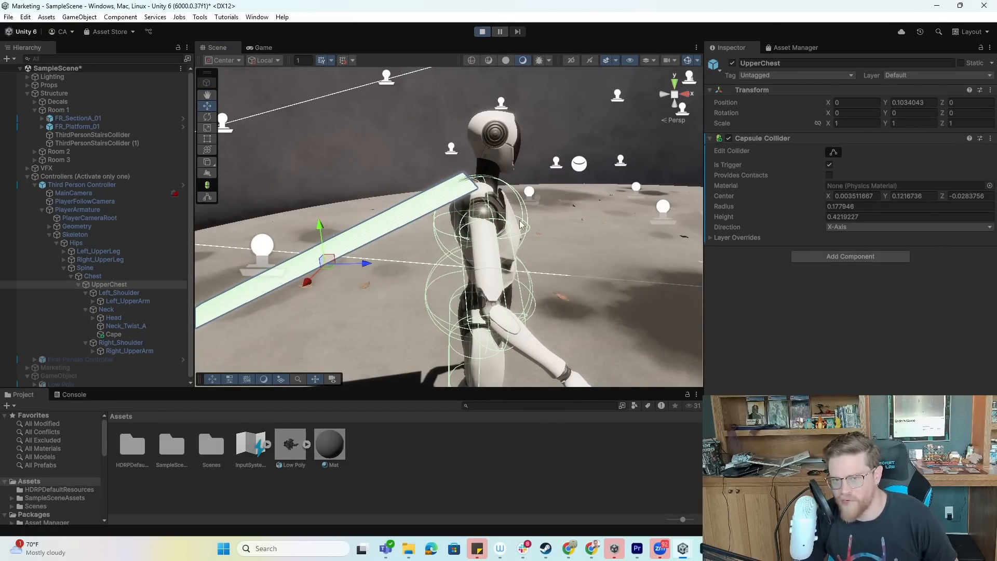
{"action": "left_click", "coordinate": [263, 47]}
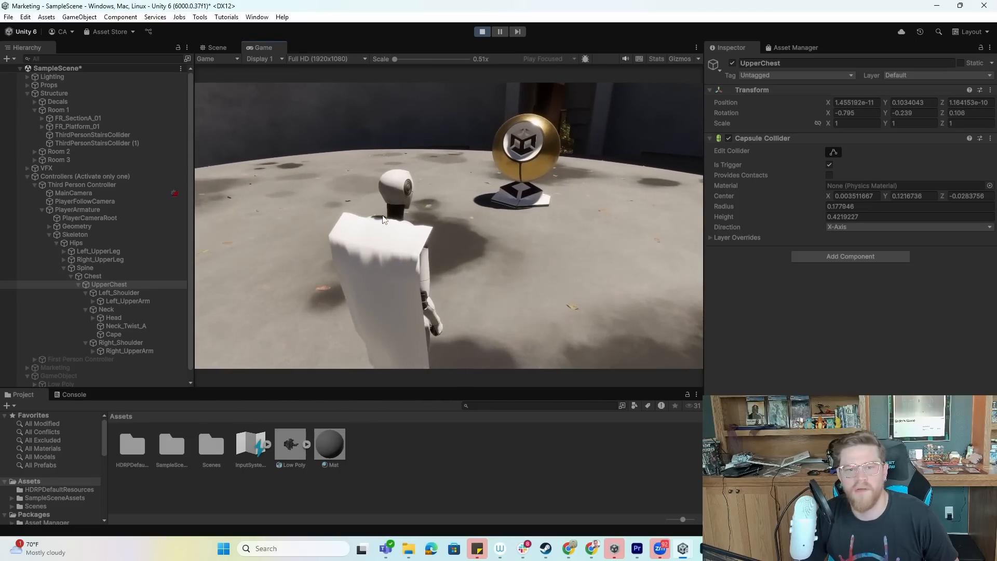